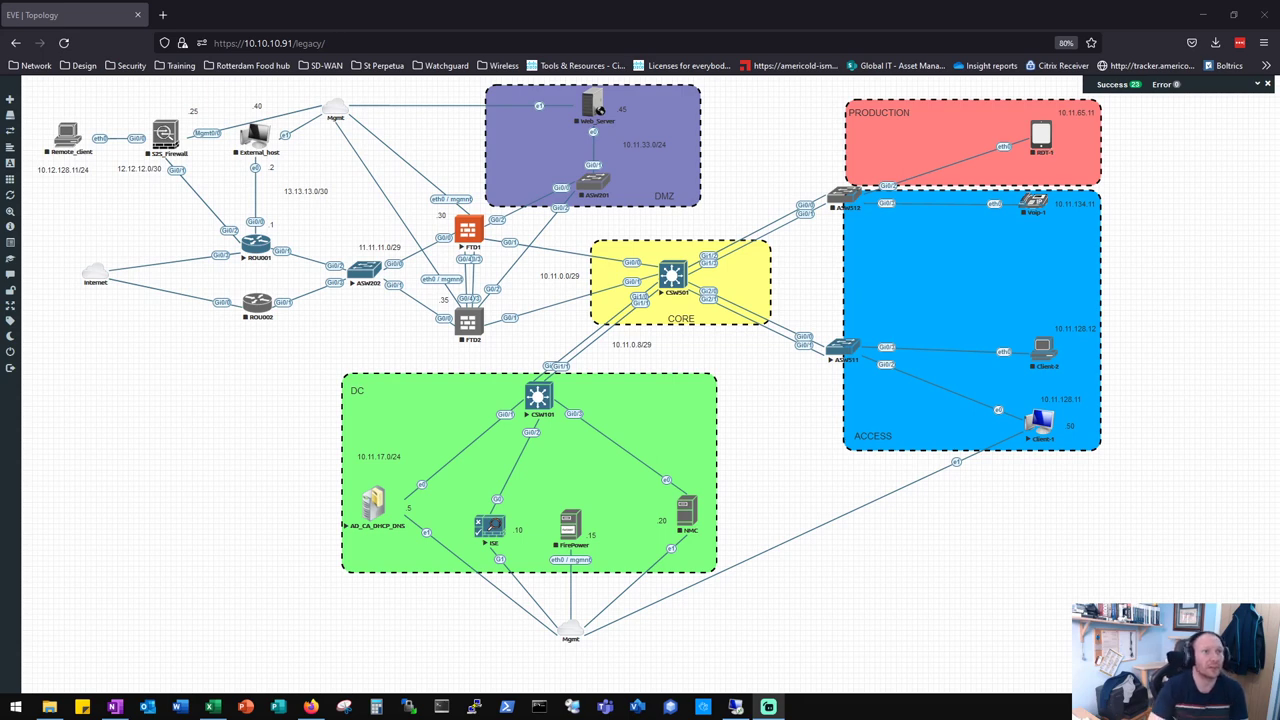
mouse_move(527, 512)
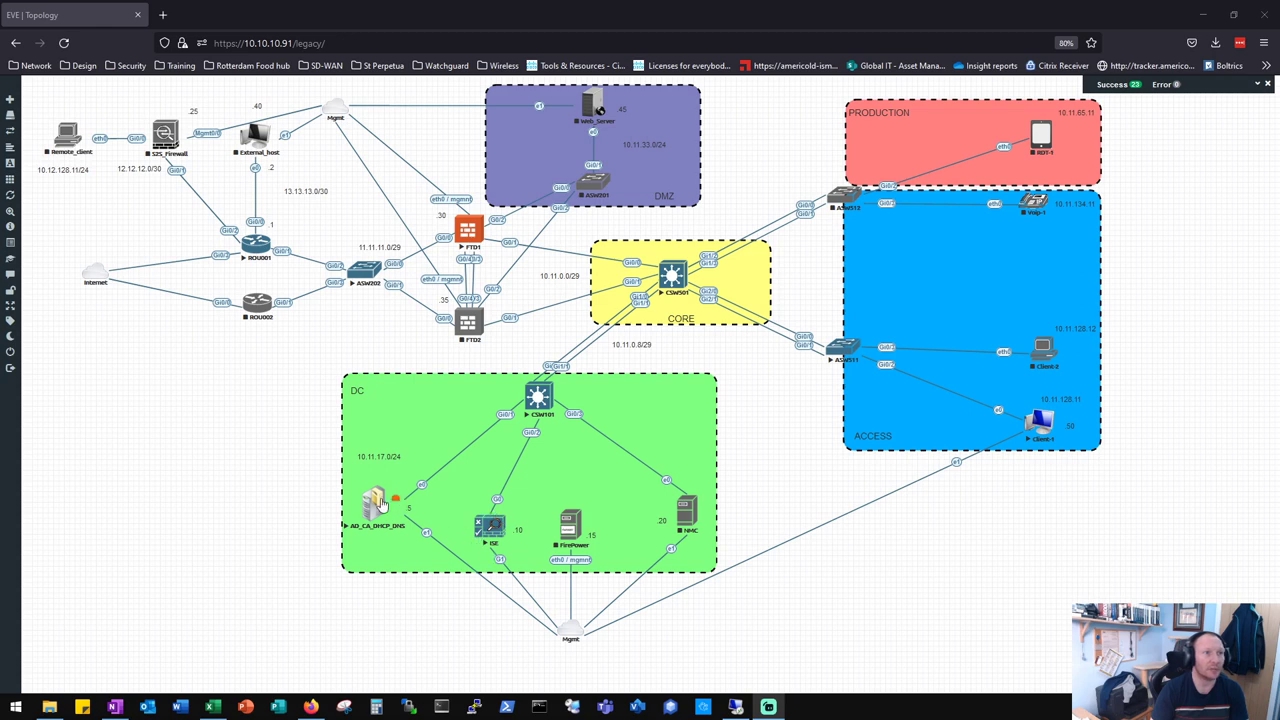
mouse_move(410, 528)
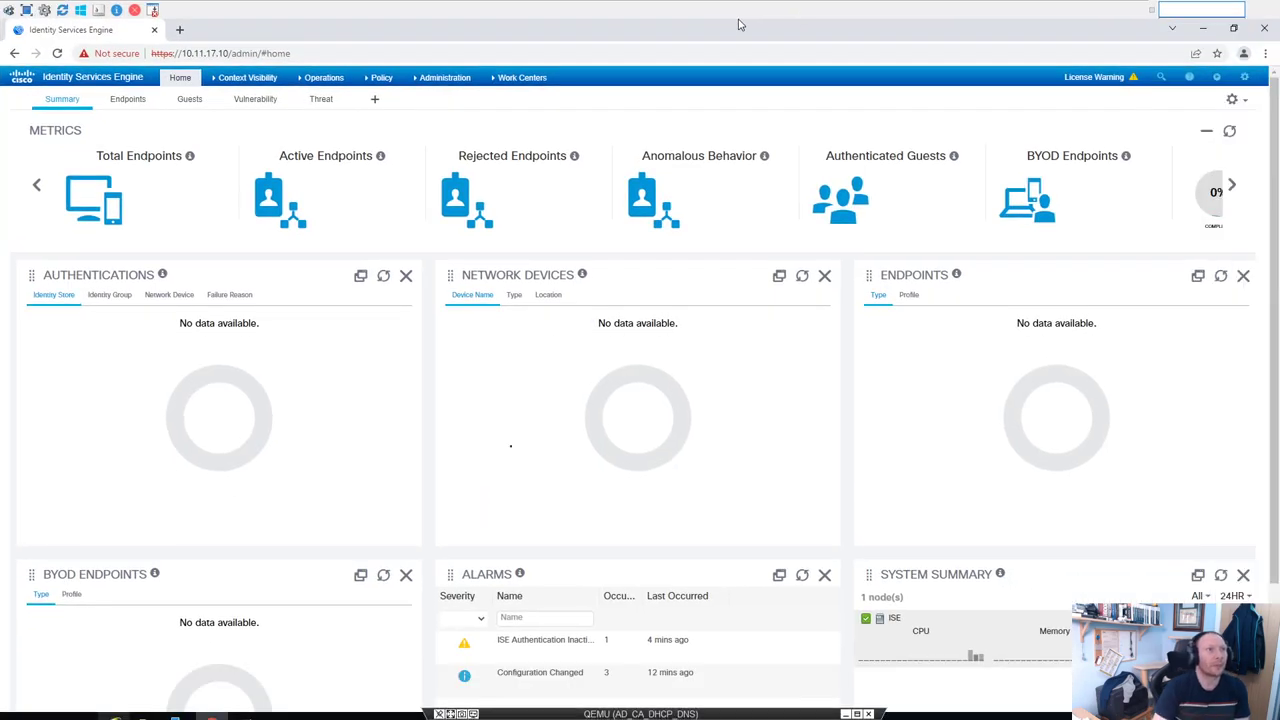
mouse_move(425, 342)
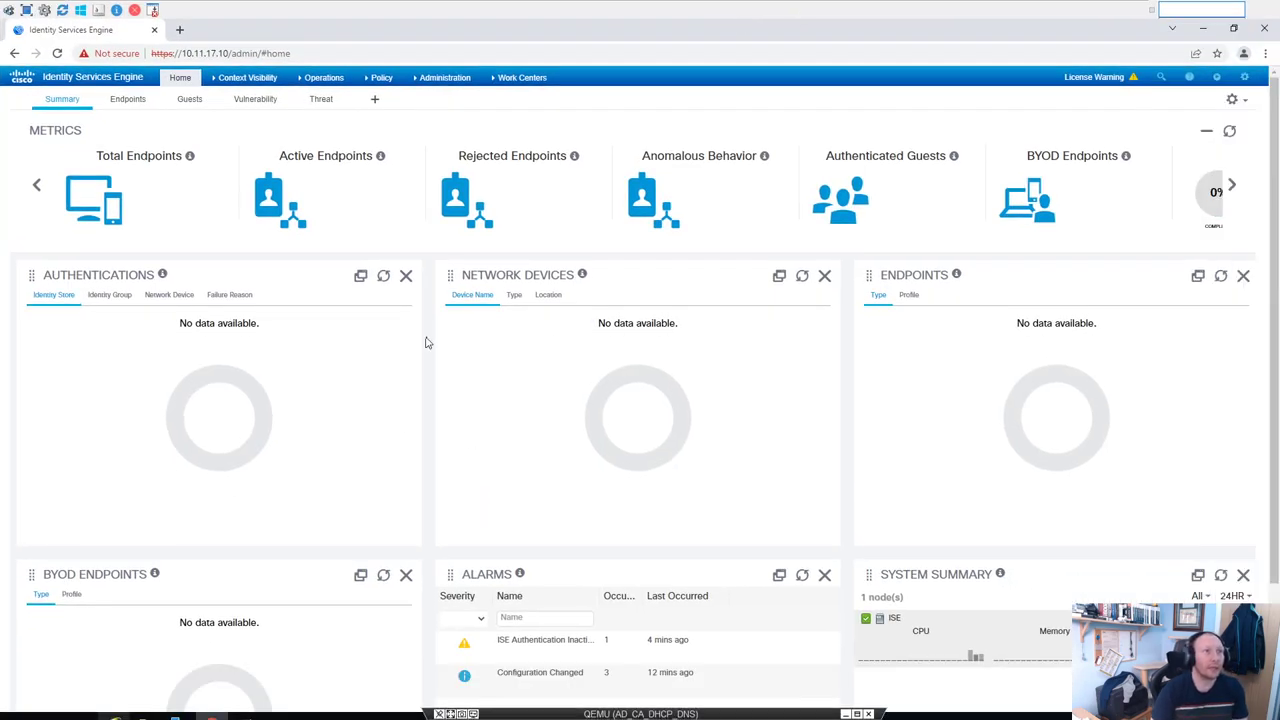
Step: Navigate to Administration > Identity Management > External Identity Sources in ISE
left_click(445, 77)
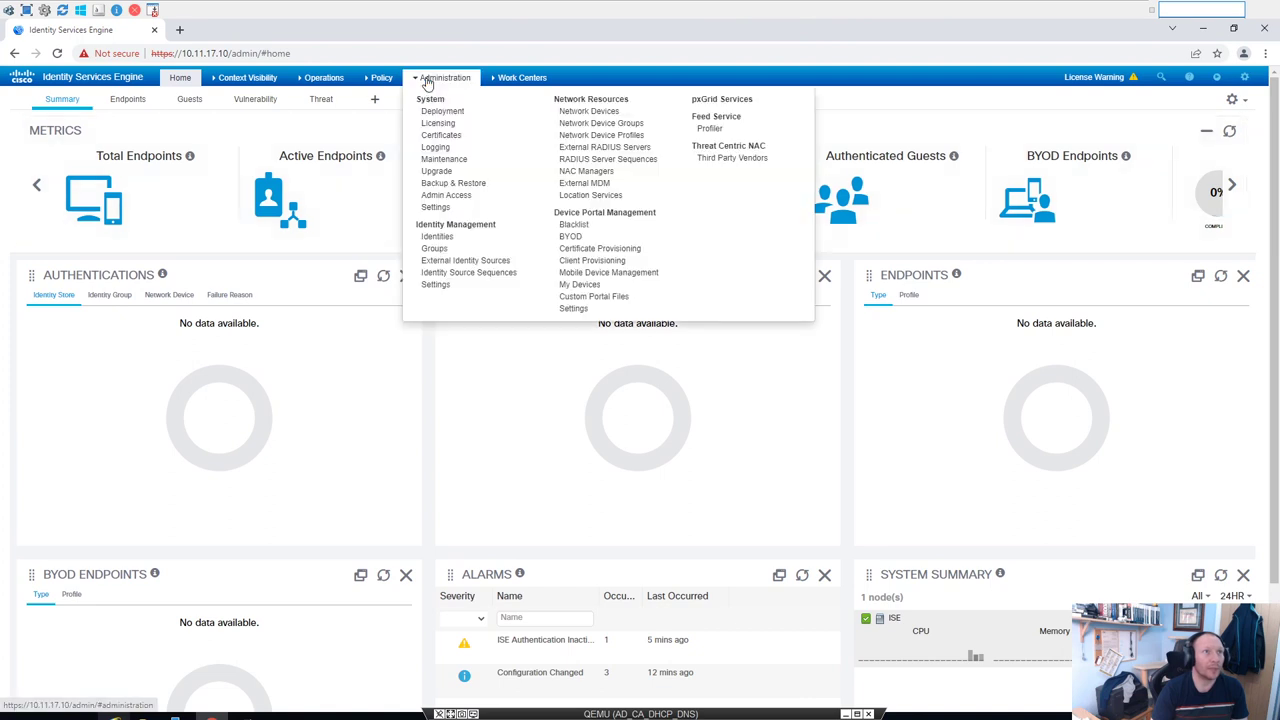
mouse_move(461, 199)
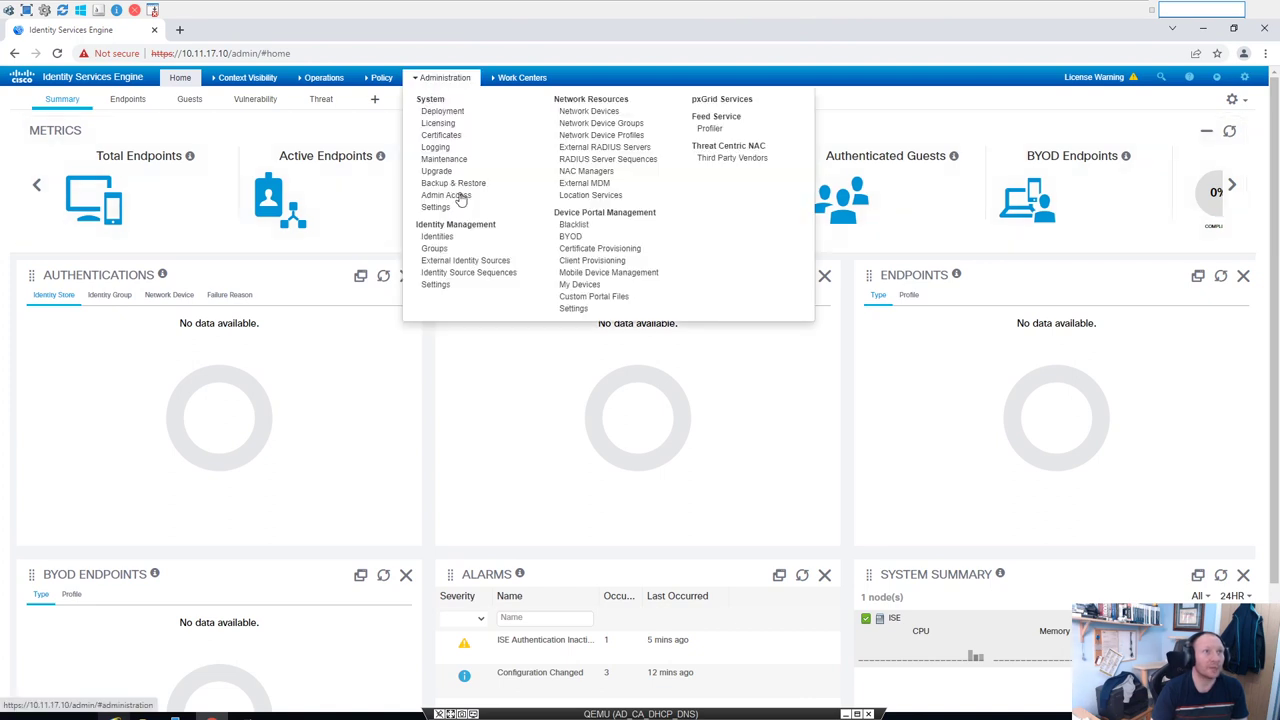
mouse_move(437, 236)
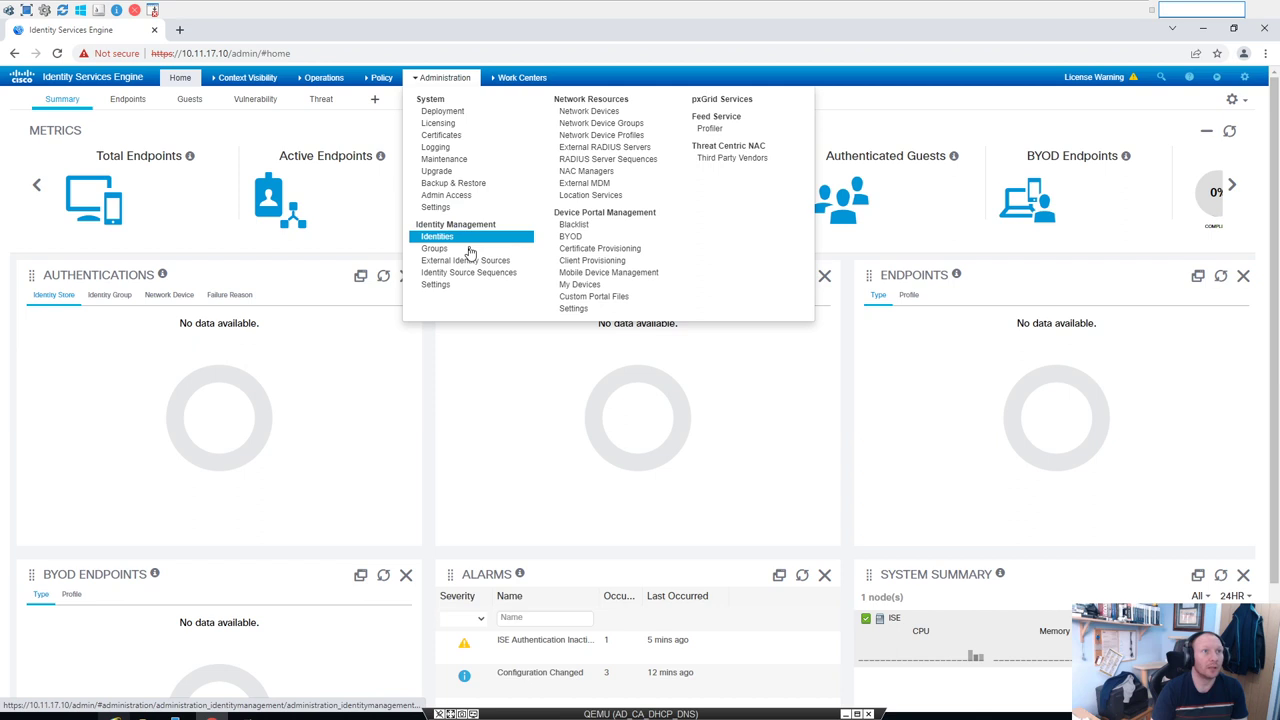
mouse_move(466, 260)
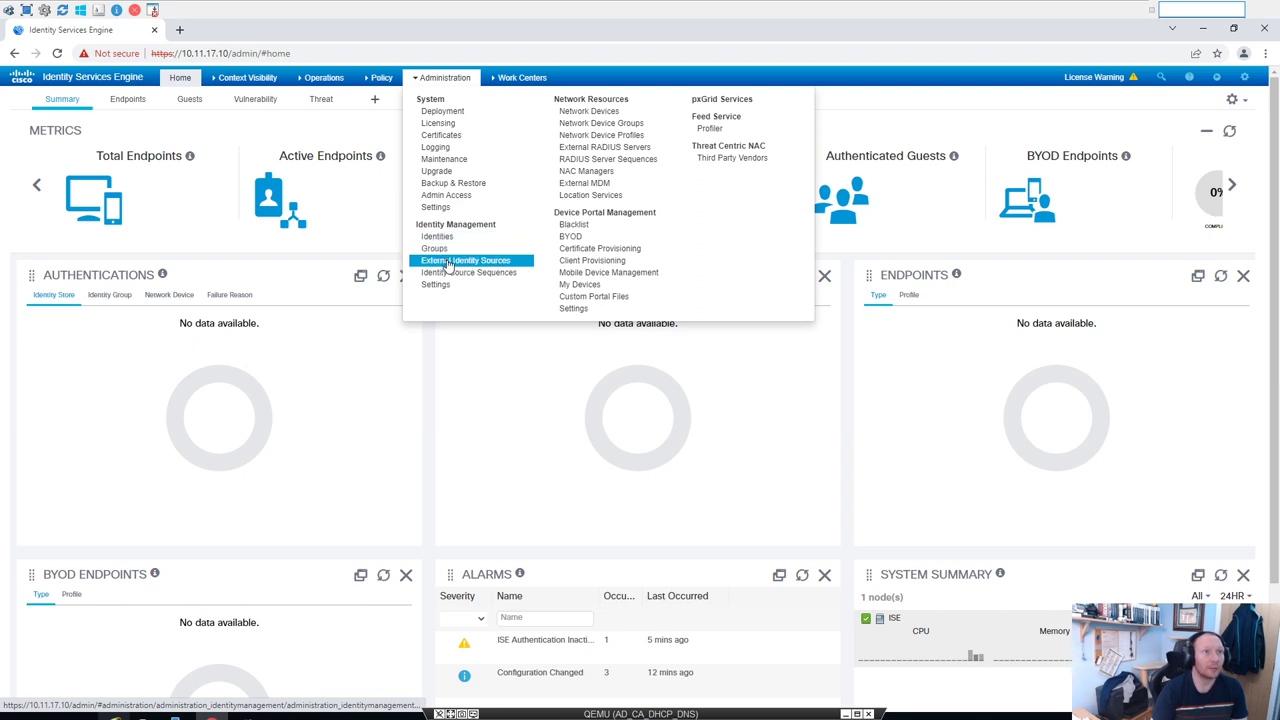
left_click(466, 260)
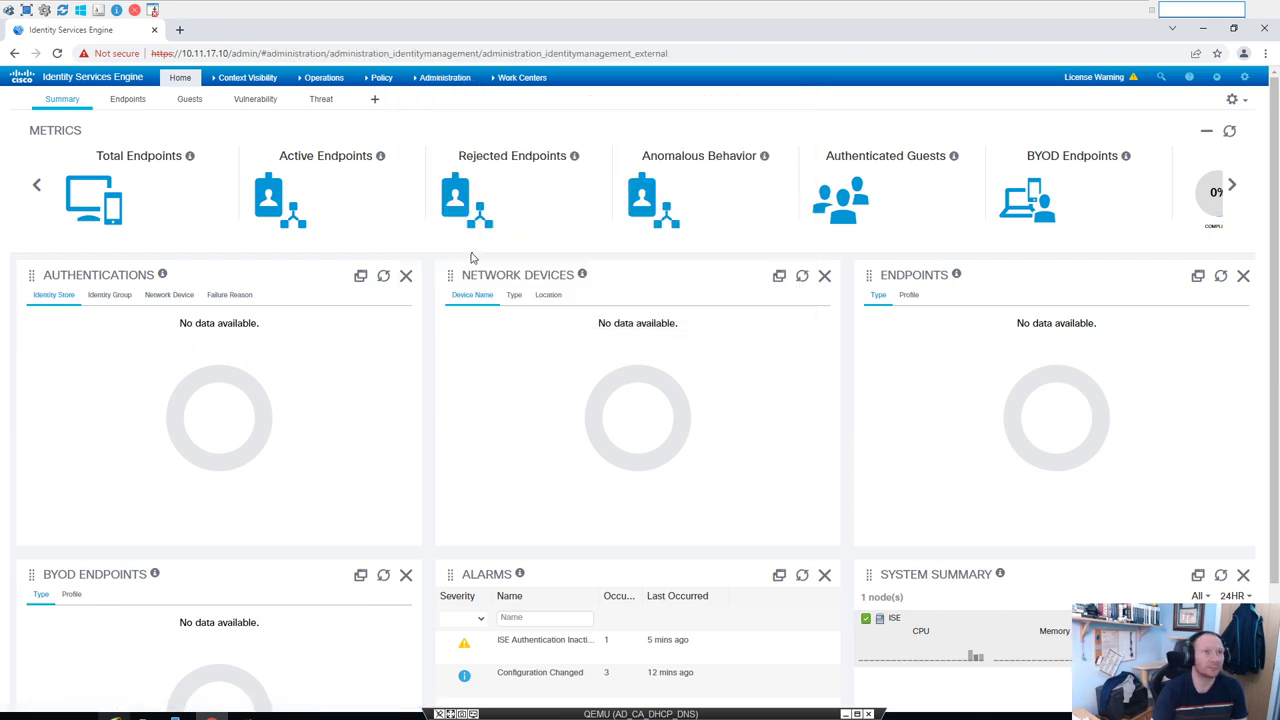
left_click(444, 77)
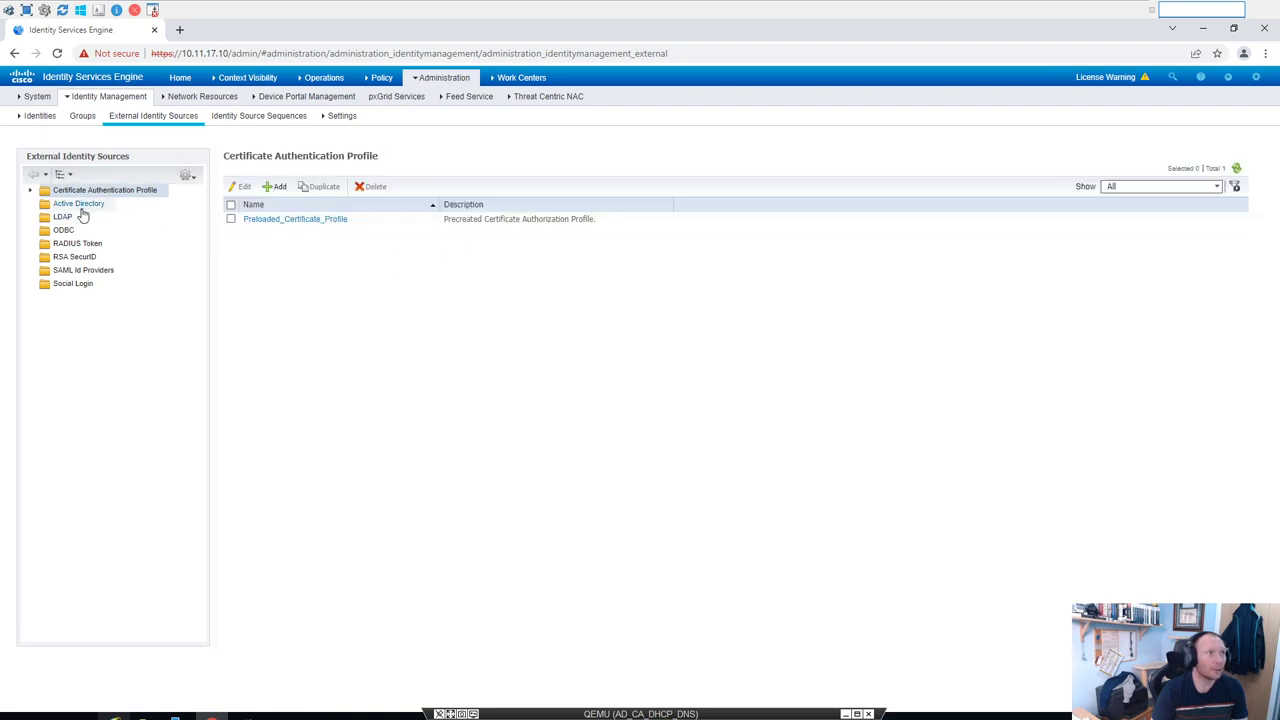
Step: Add an Active Directory join point named Home_domain for domain home.local
left_click(78, 204)
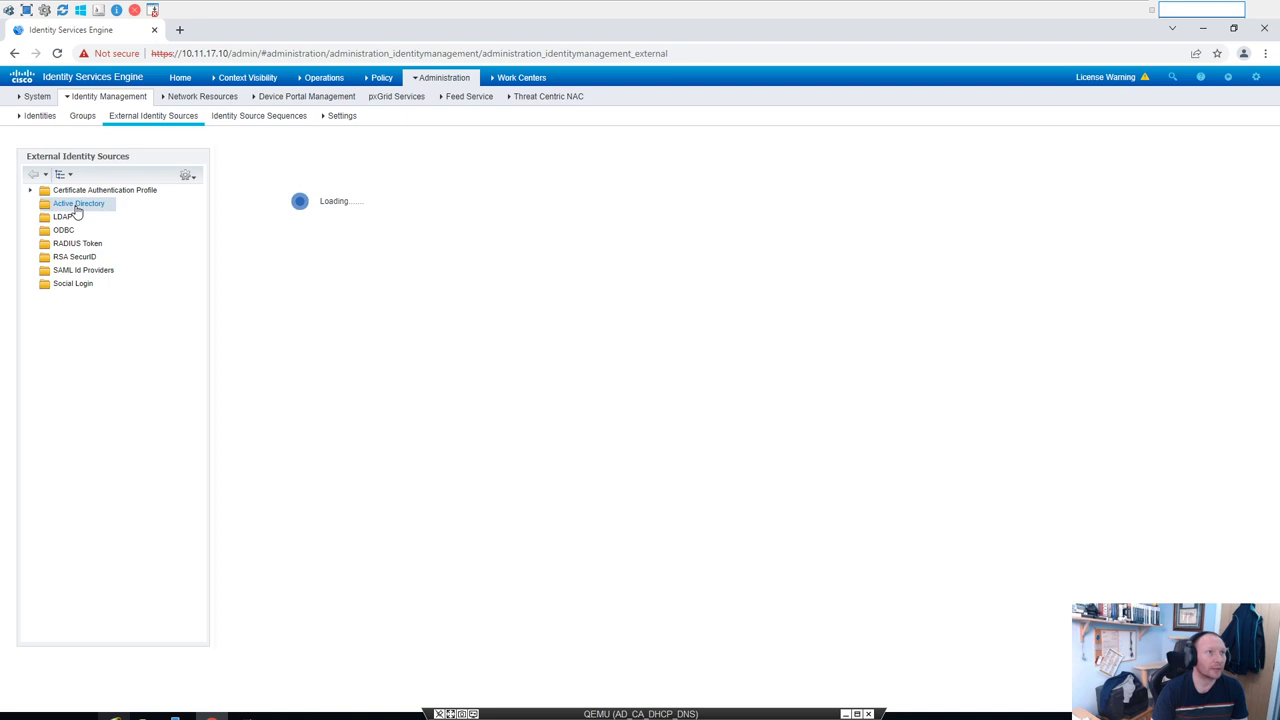
left_click(79, 203)
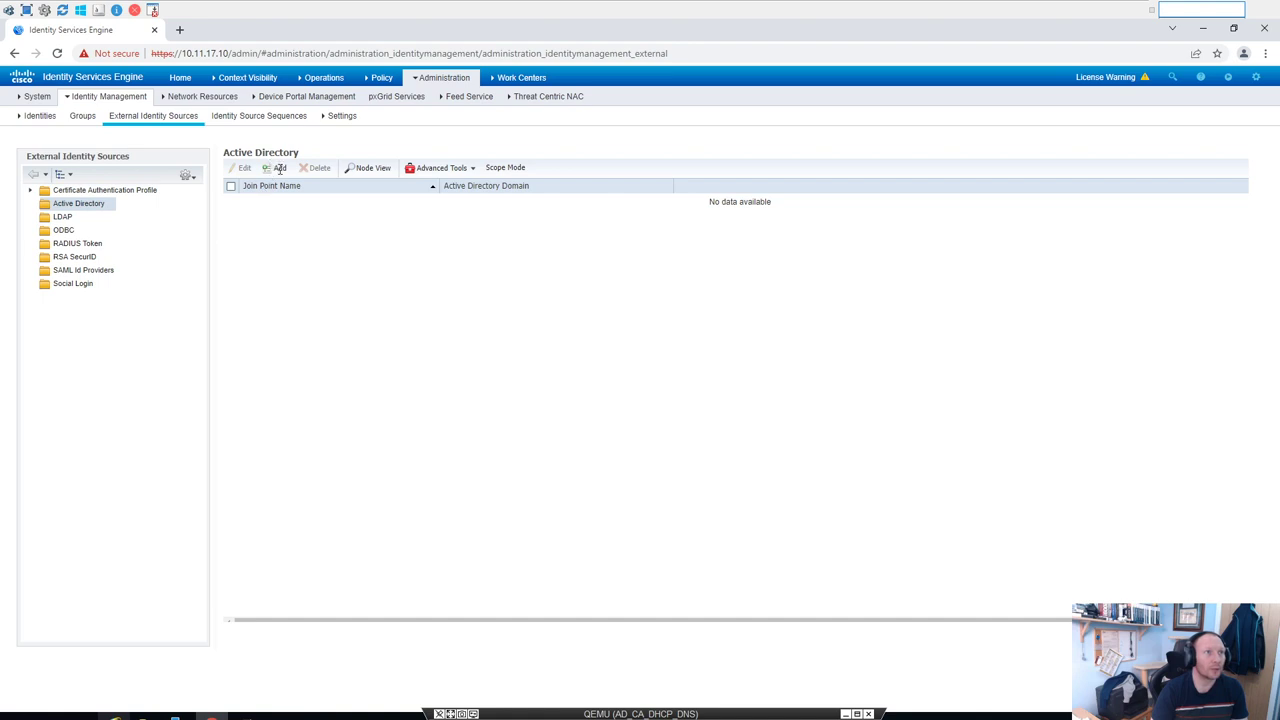
mouse_move(517, 300)
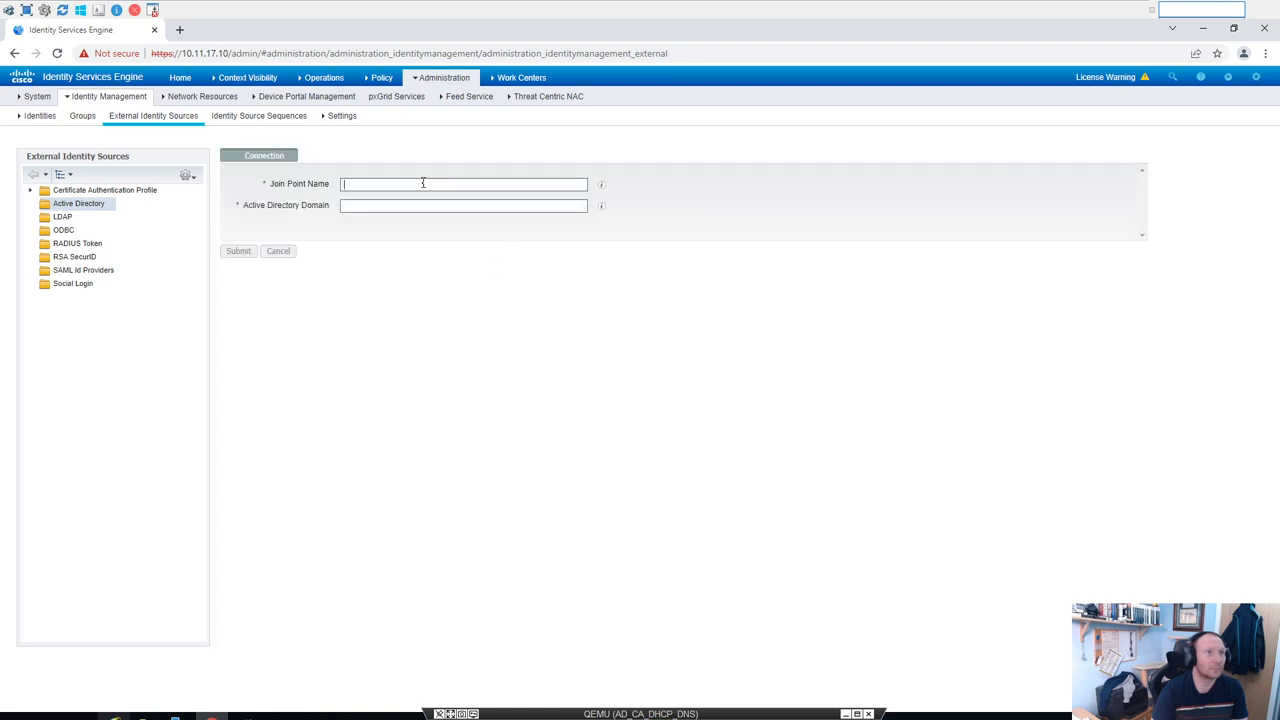
mouse_move(456, 196)
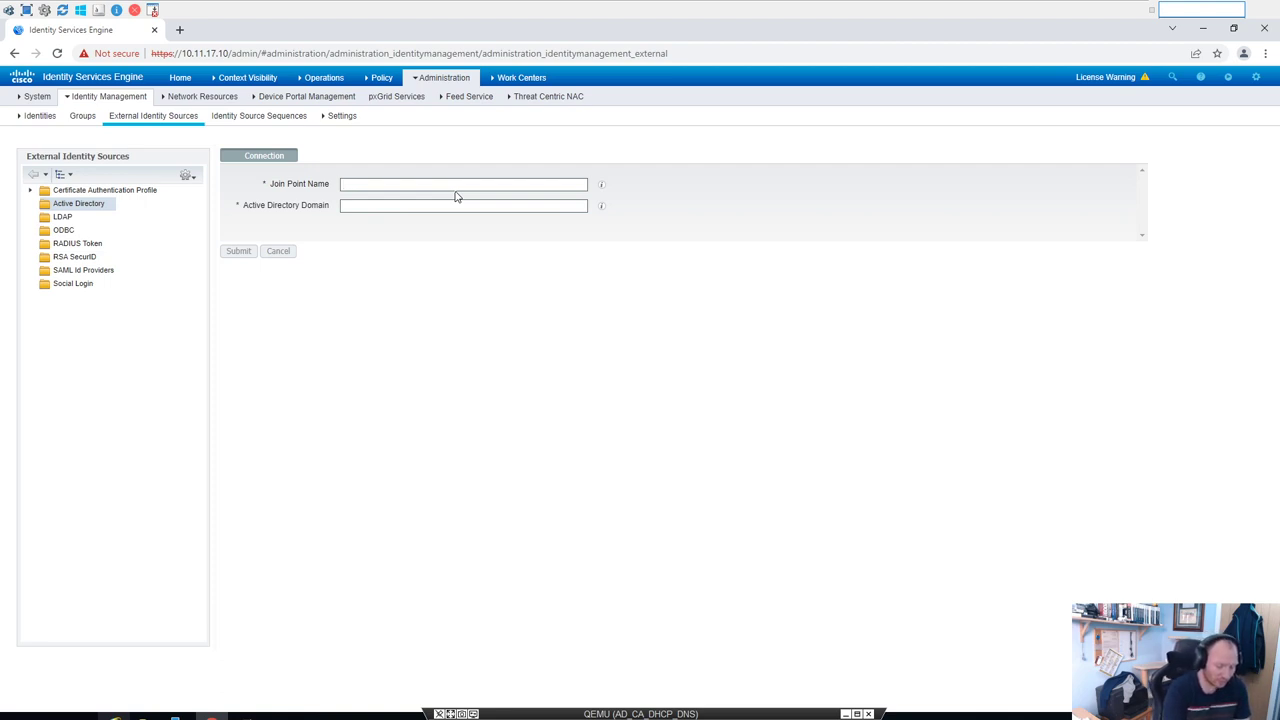
type("Home")
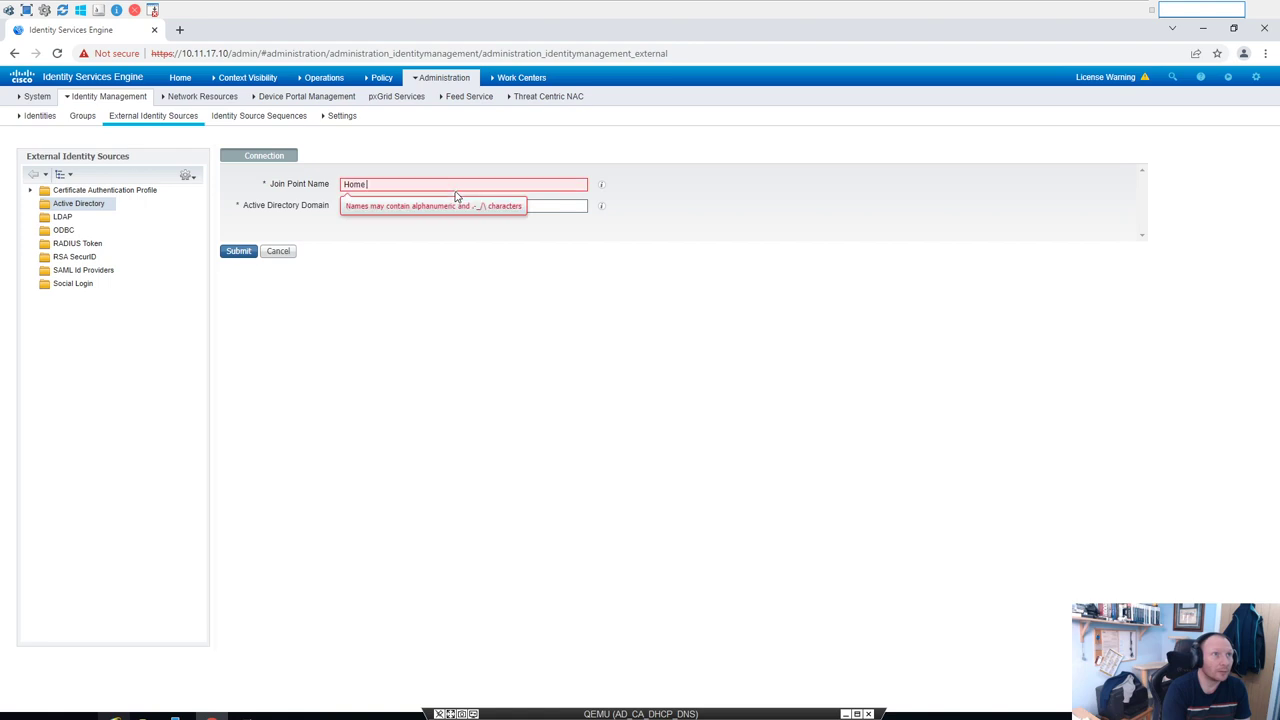
type("_dd")
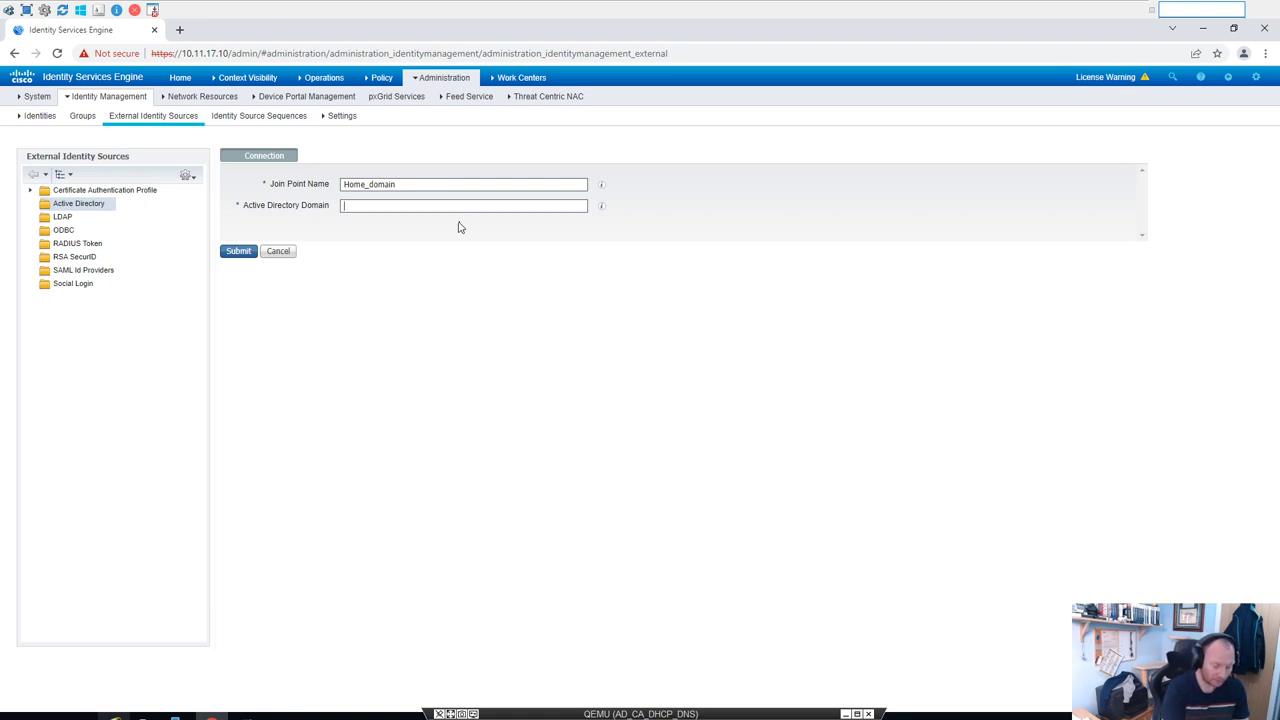
type("home.")
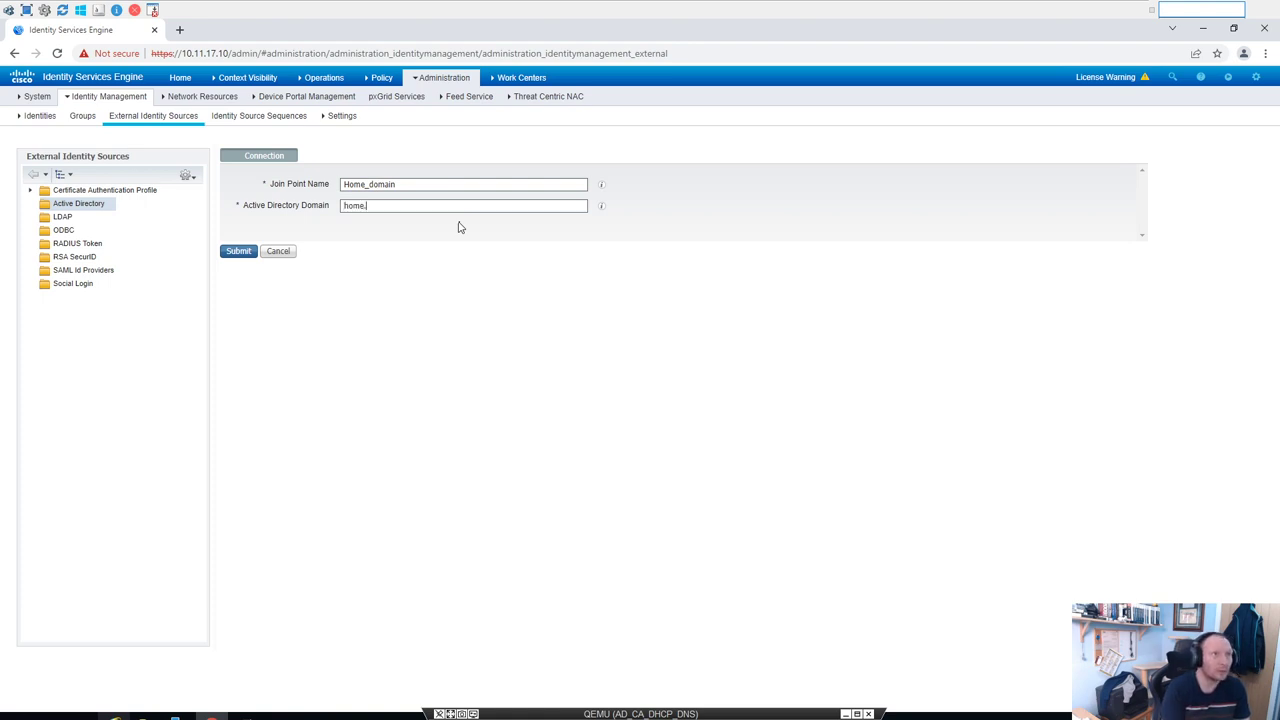
type("local")
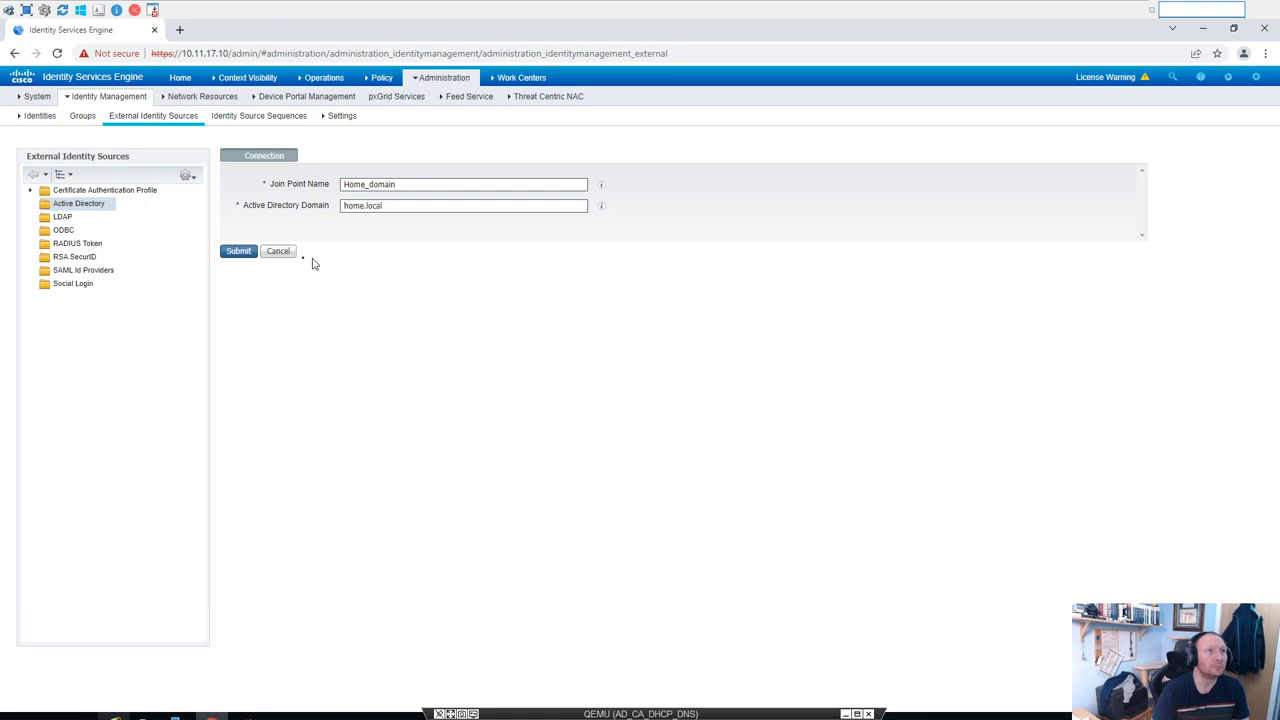
mouse_move(726, 264)
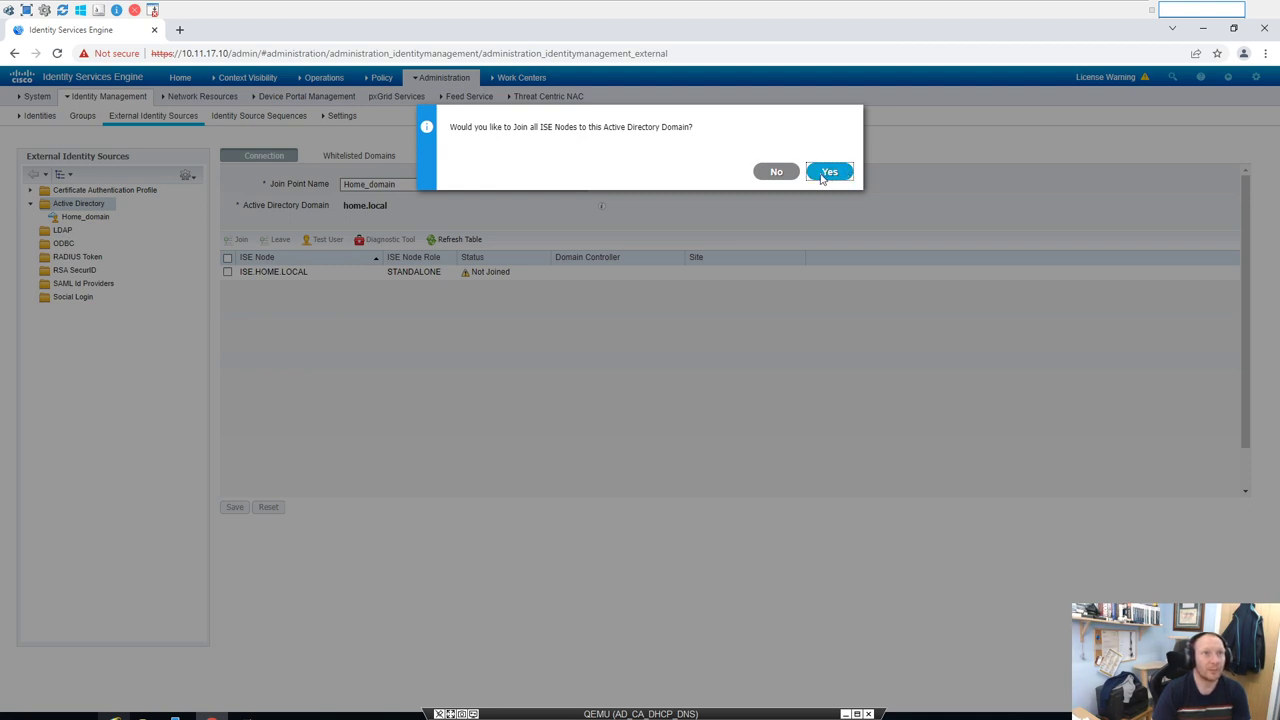
Step: Join all ISE nodes to home.local as administrator, keeping the credentials stored
left_click(829, 171)
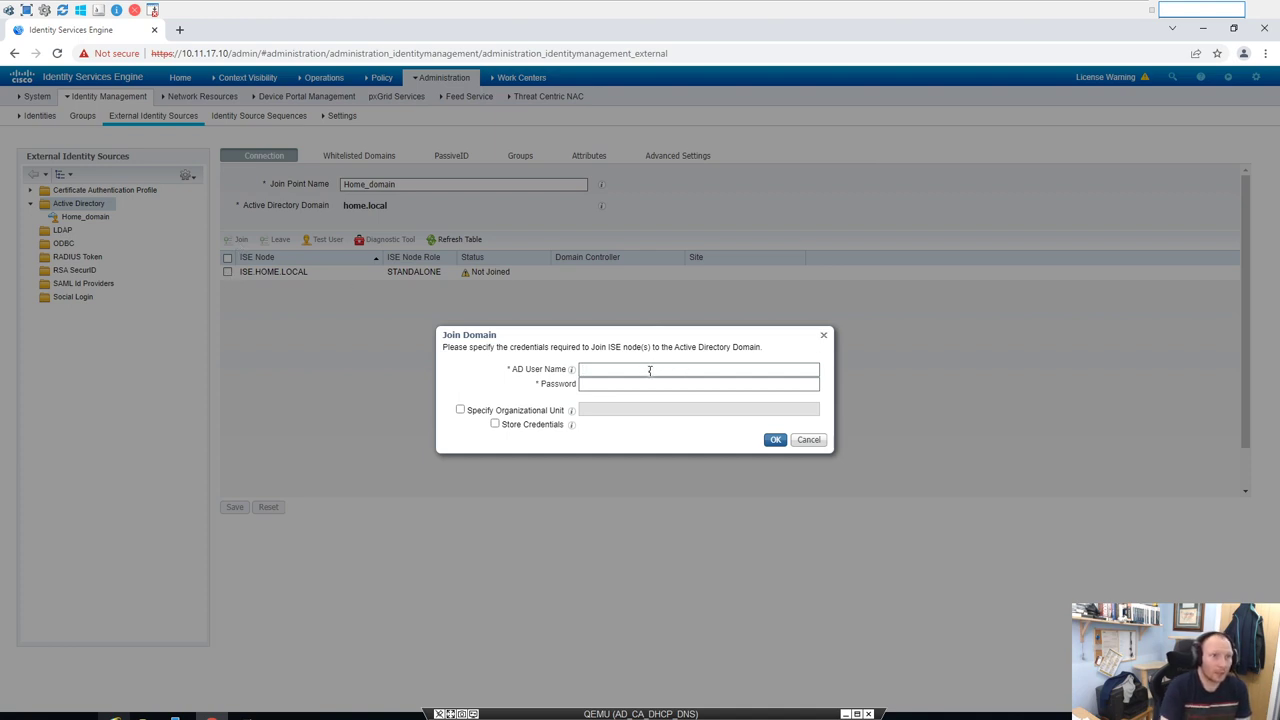
type("adminis")
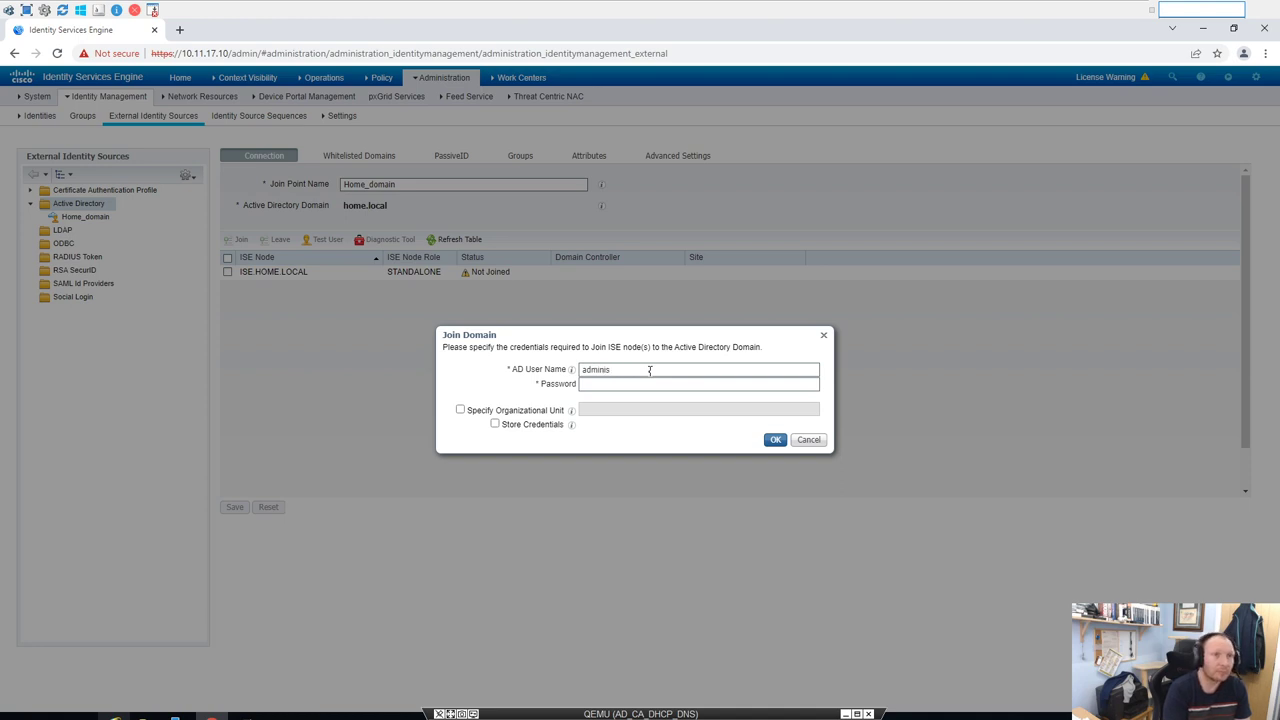
key("Backspace")
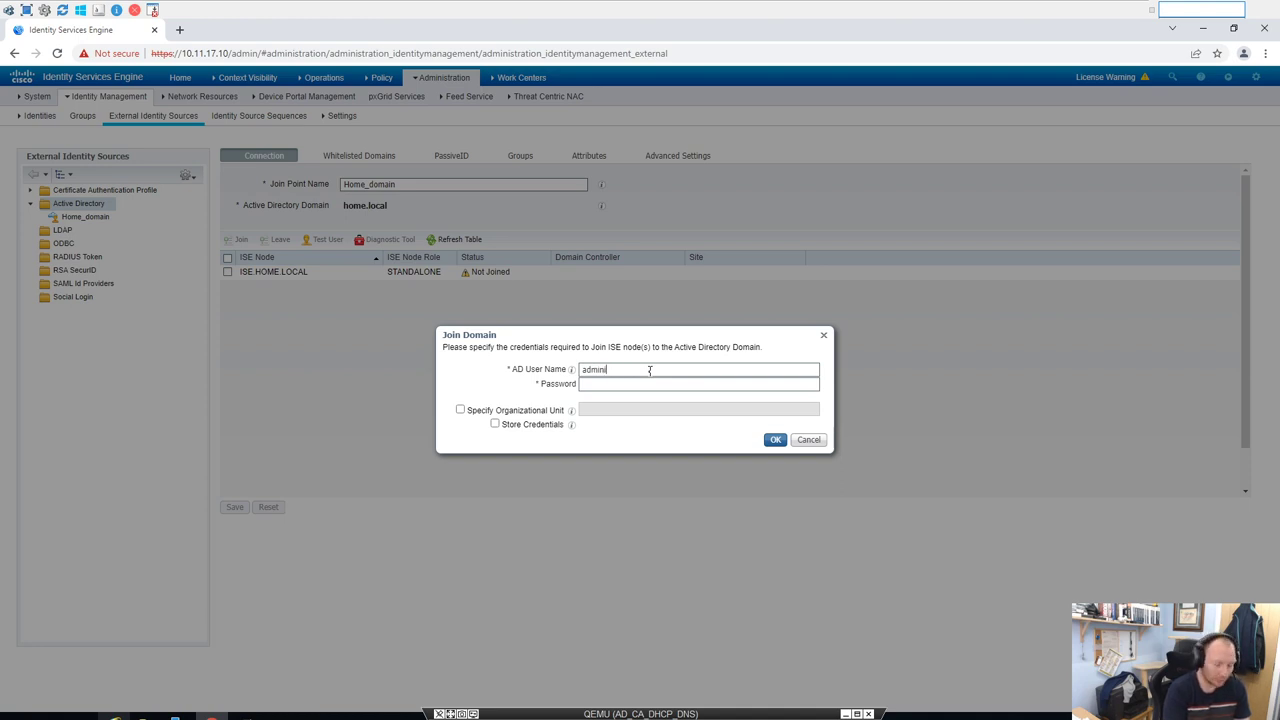
type("istrator")
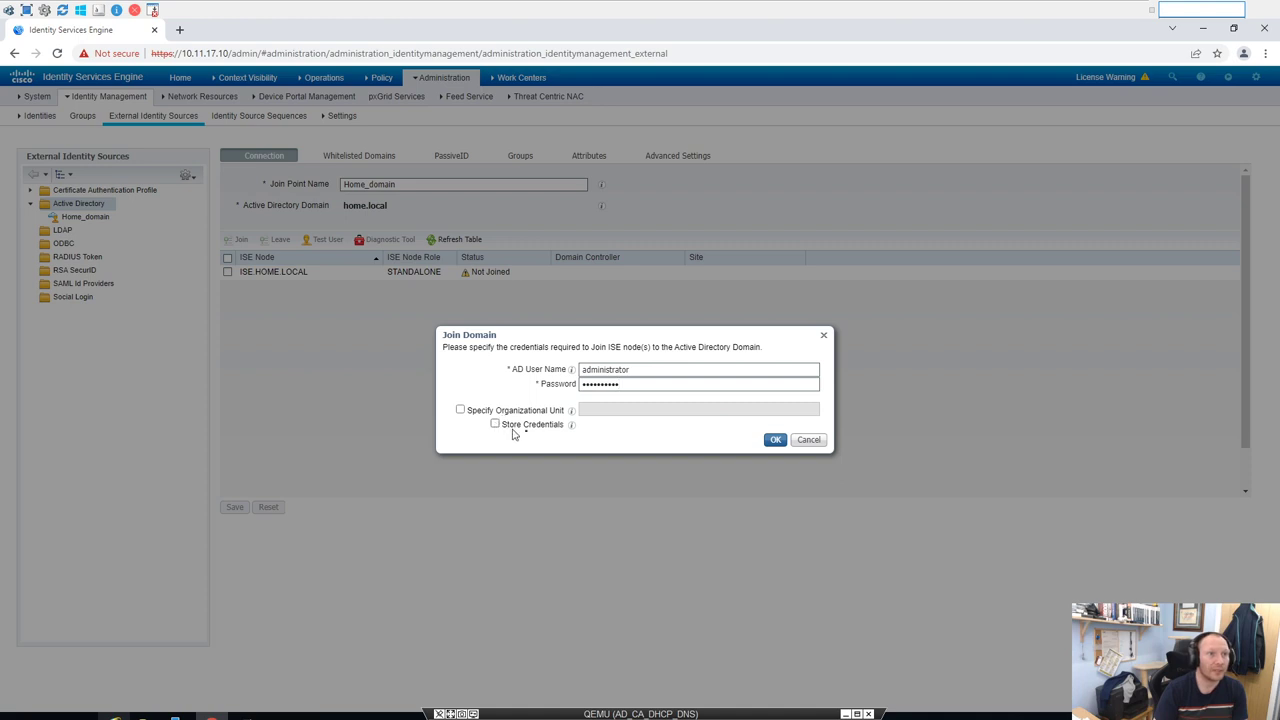
left_click(494, 423)
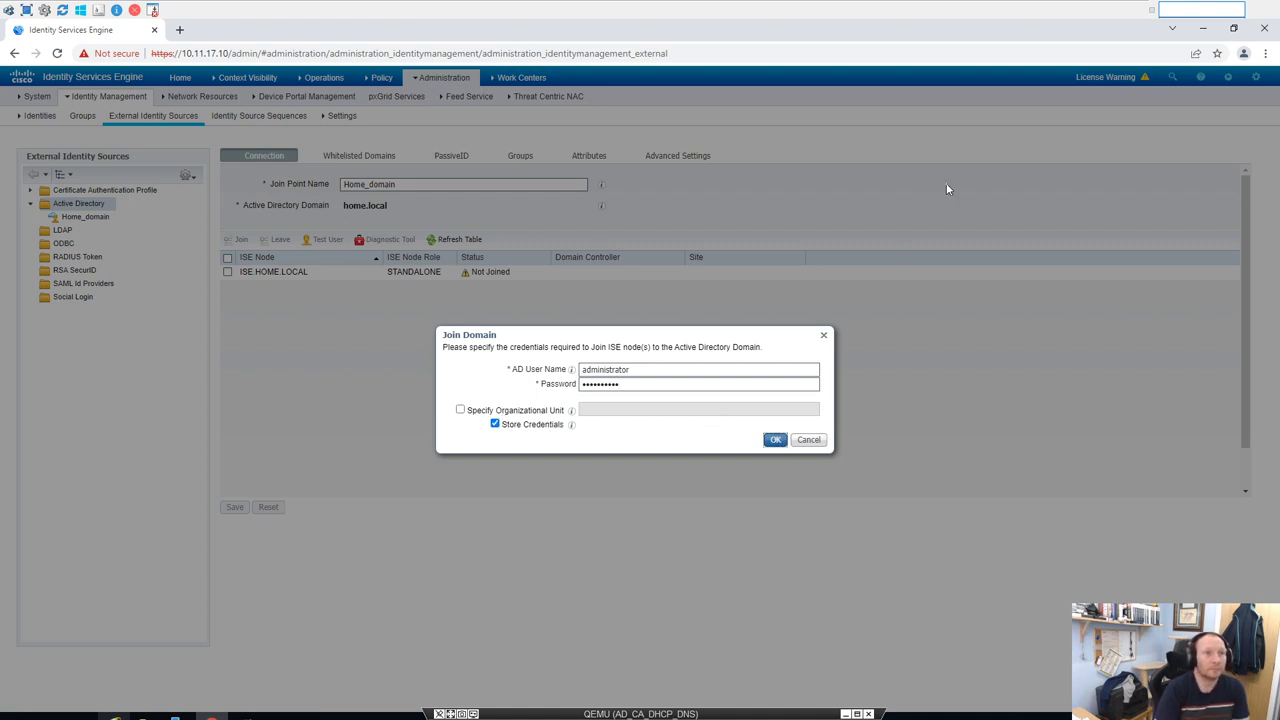
left_click(775, 439)
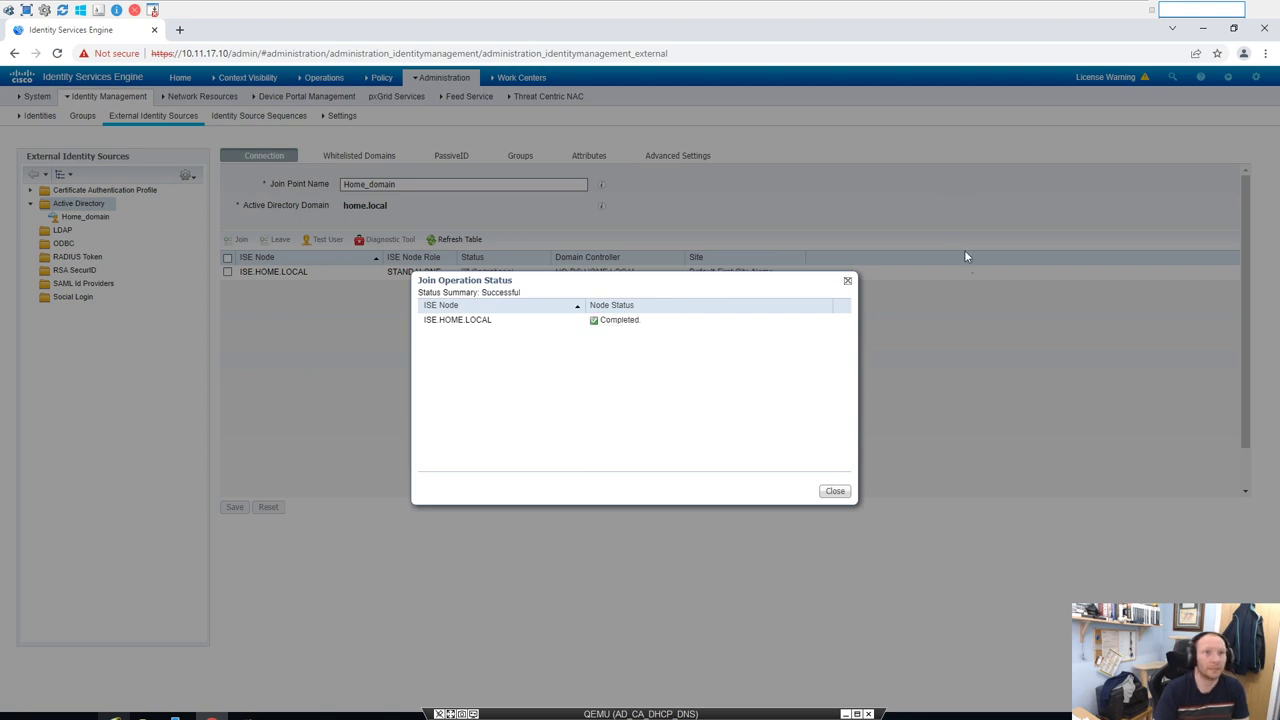
Step: Close the Join Operation Status report
left_click(834, 491)
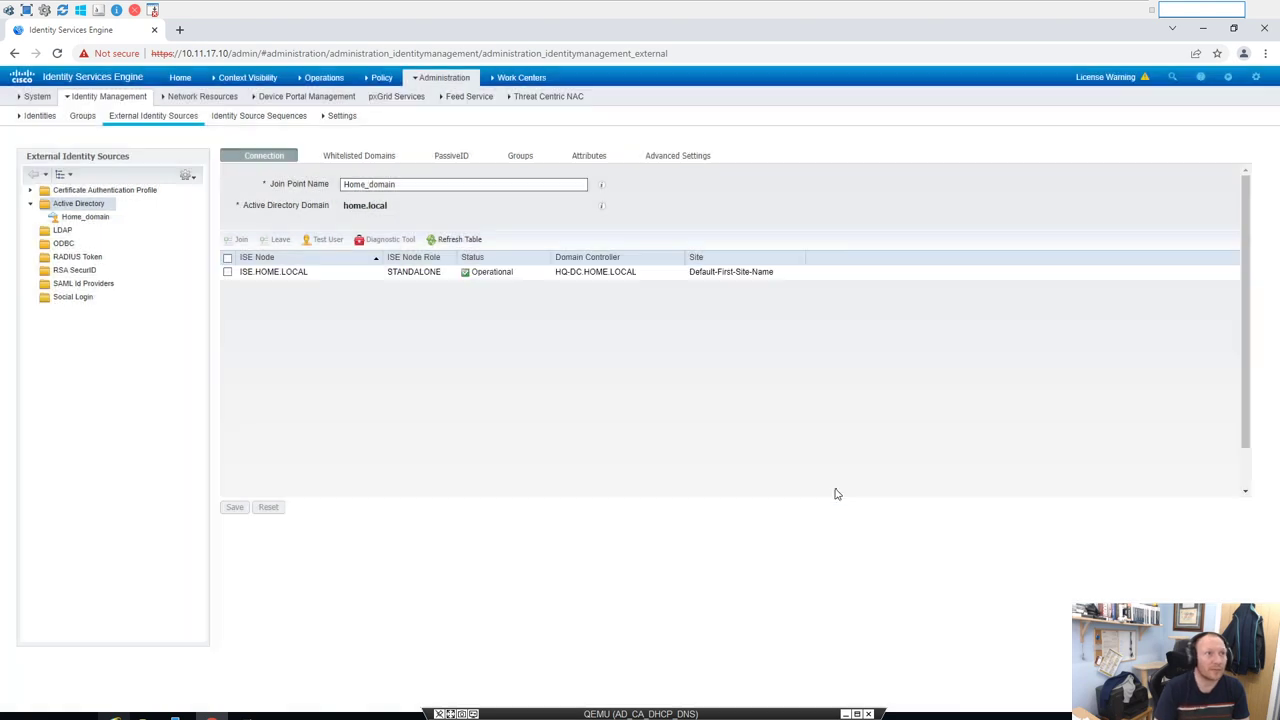
mouse_move(640, 481)
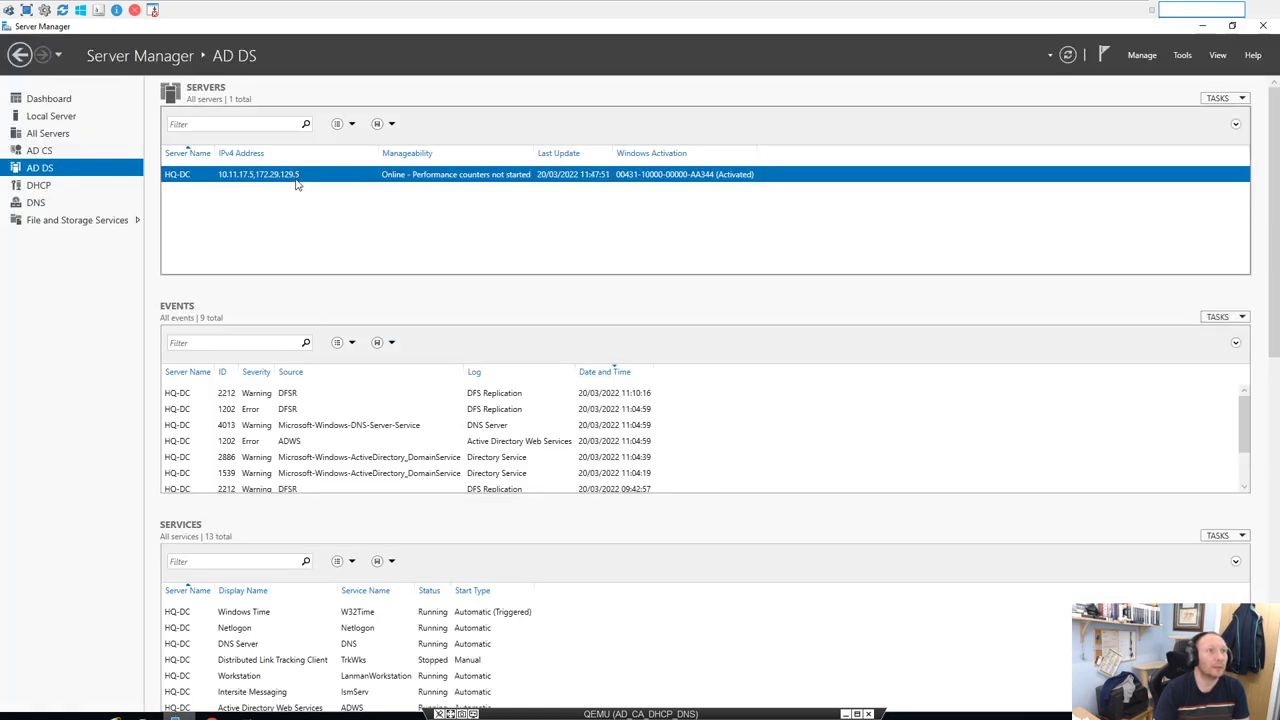
Step: Check the HQ-DC Computers container for the new ISE computer account
right_click(258, 174)
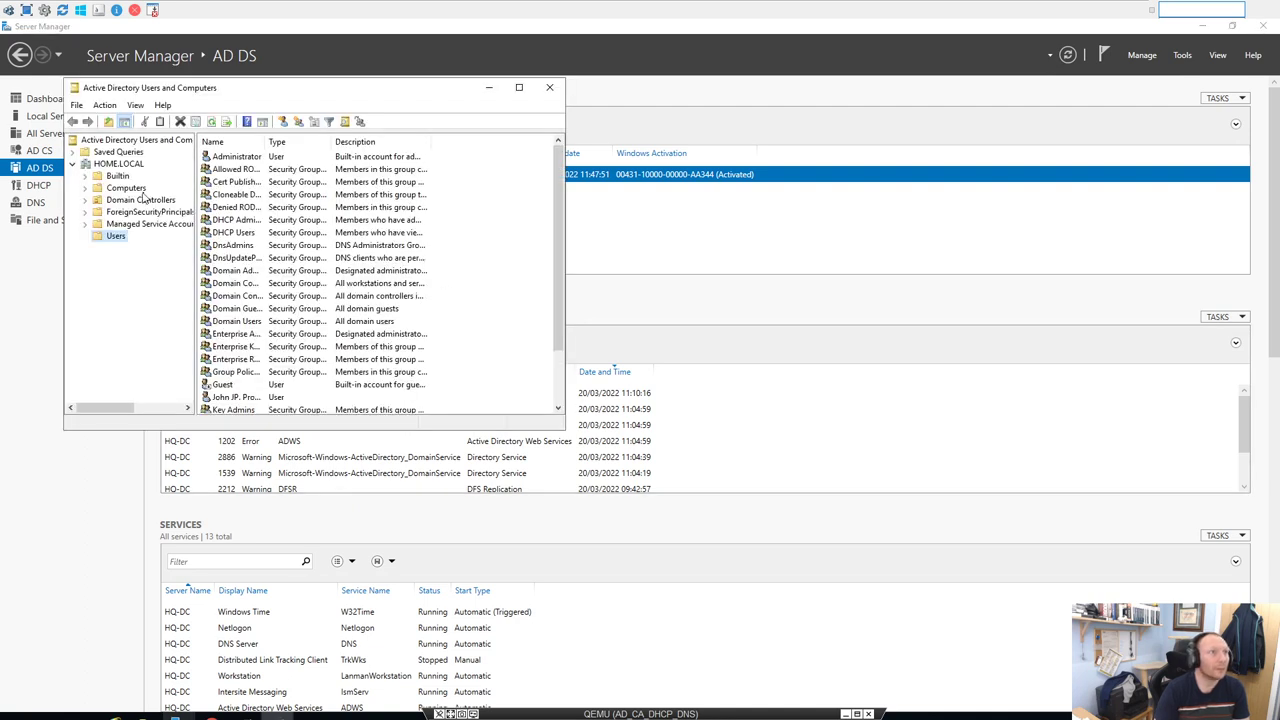
left_click(126, 188)
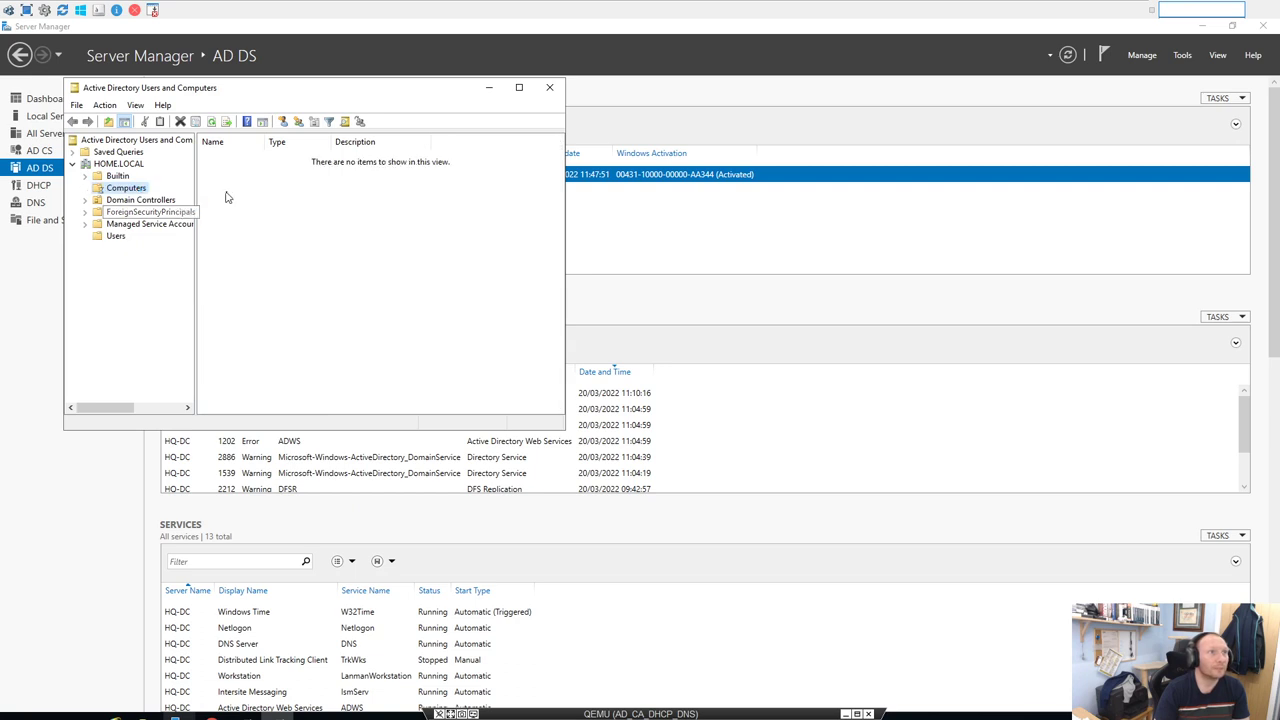
left_click(126, 188)
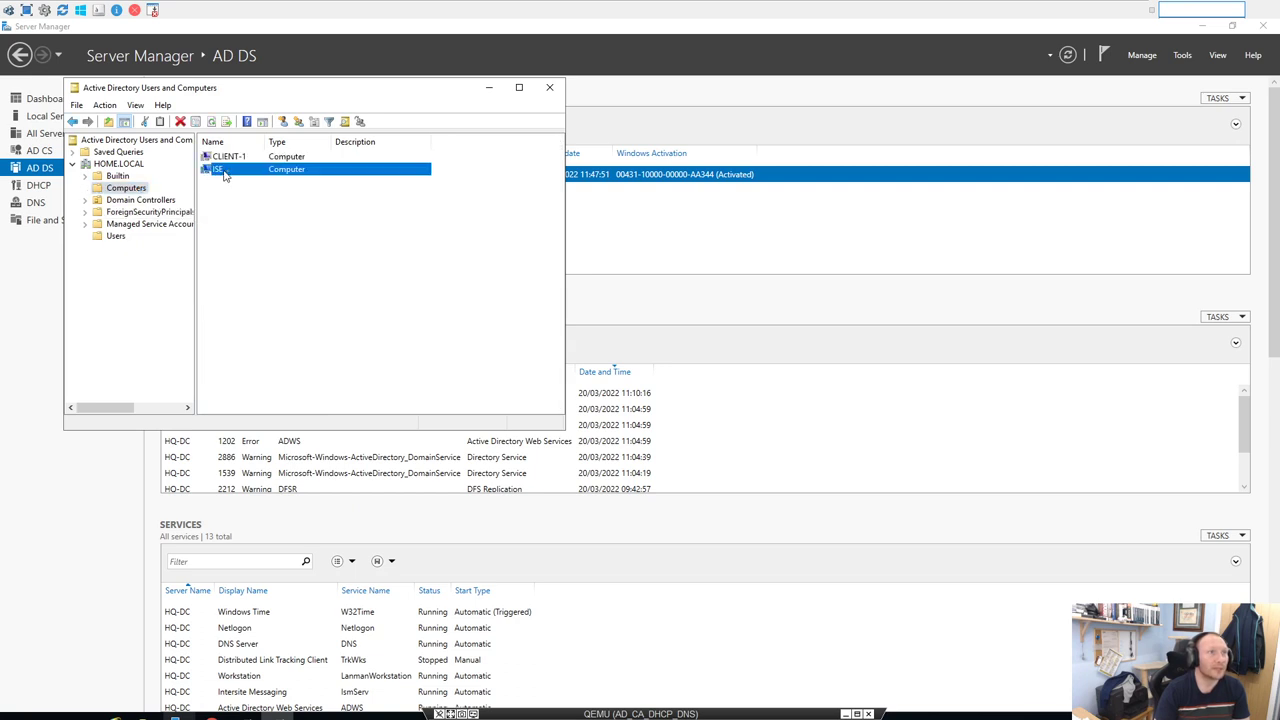
mouse_move(545, 172)
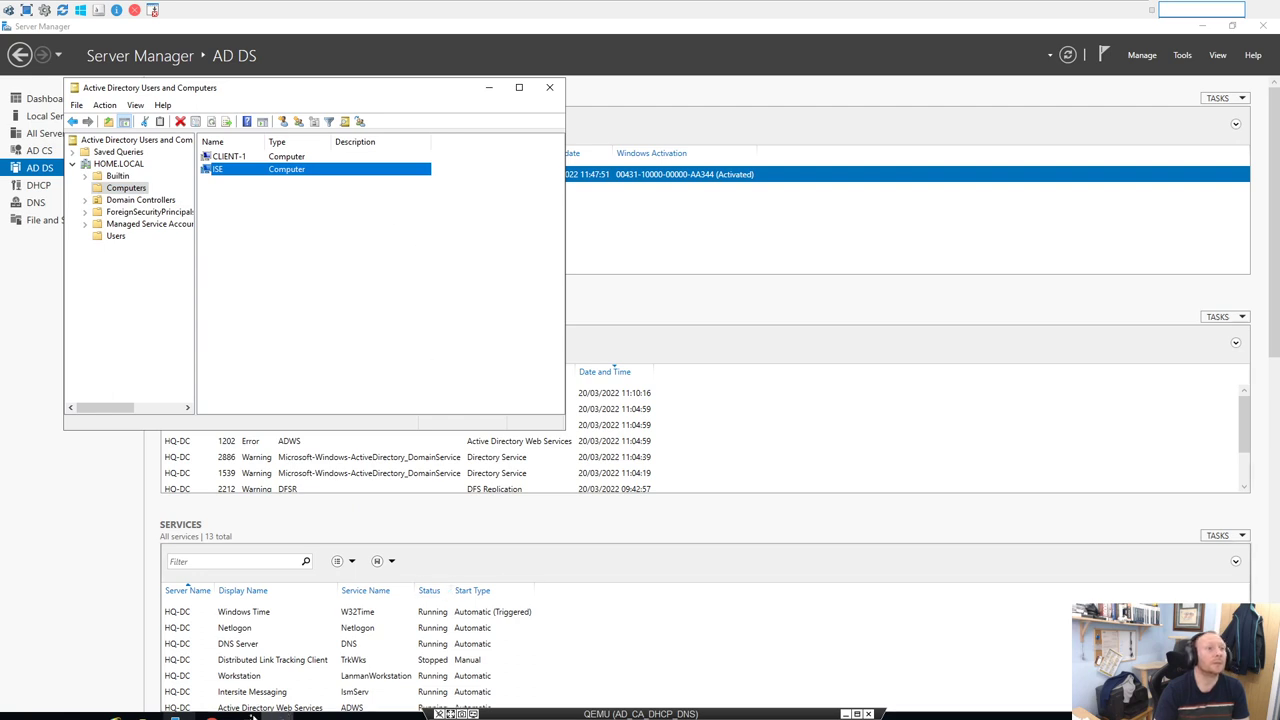
mouse_move(147, 602)
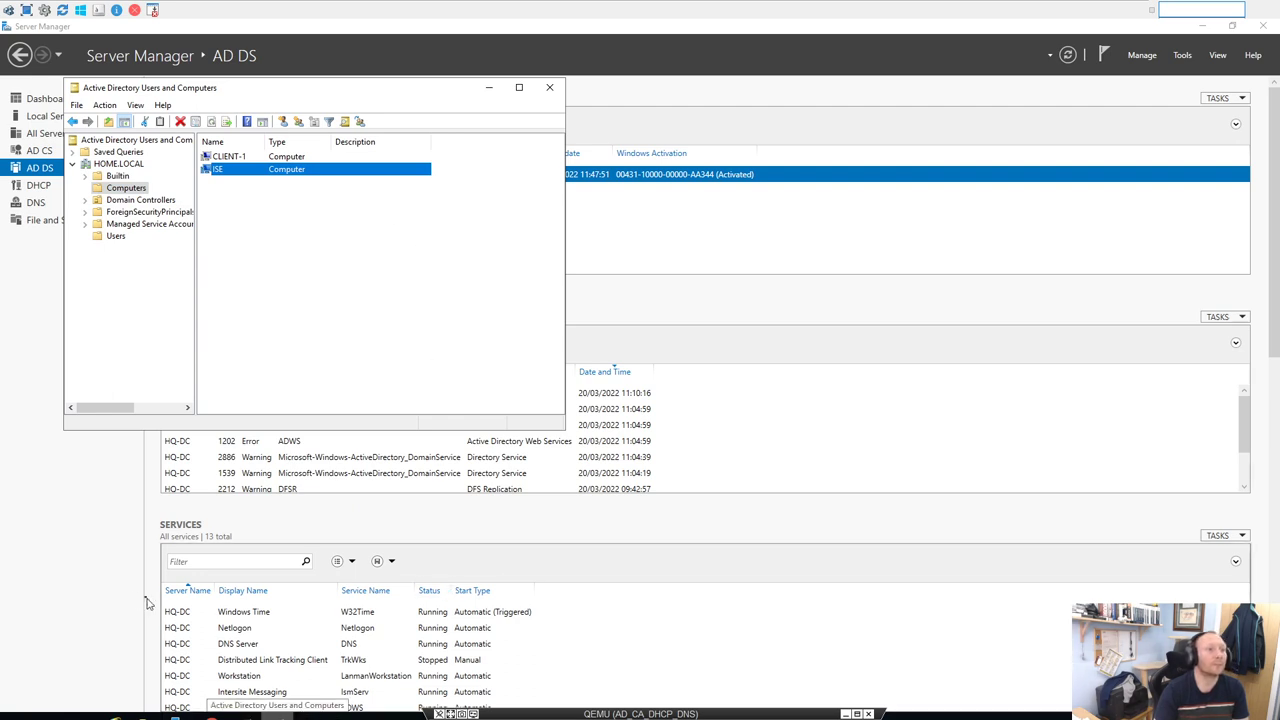
left_click(549, 87)
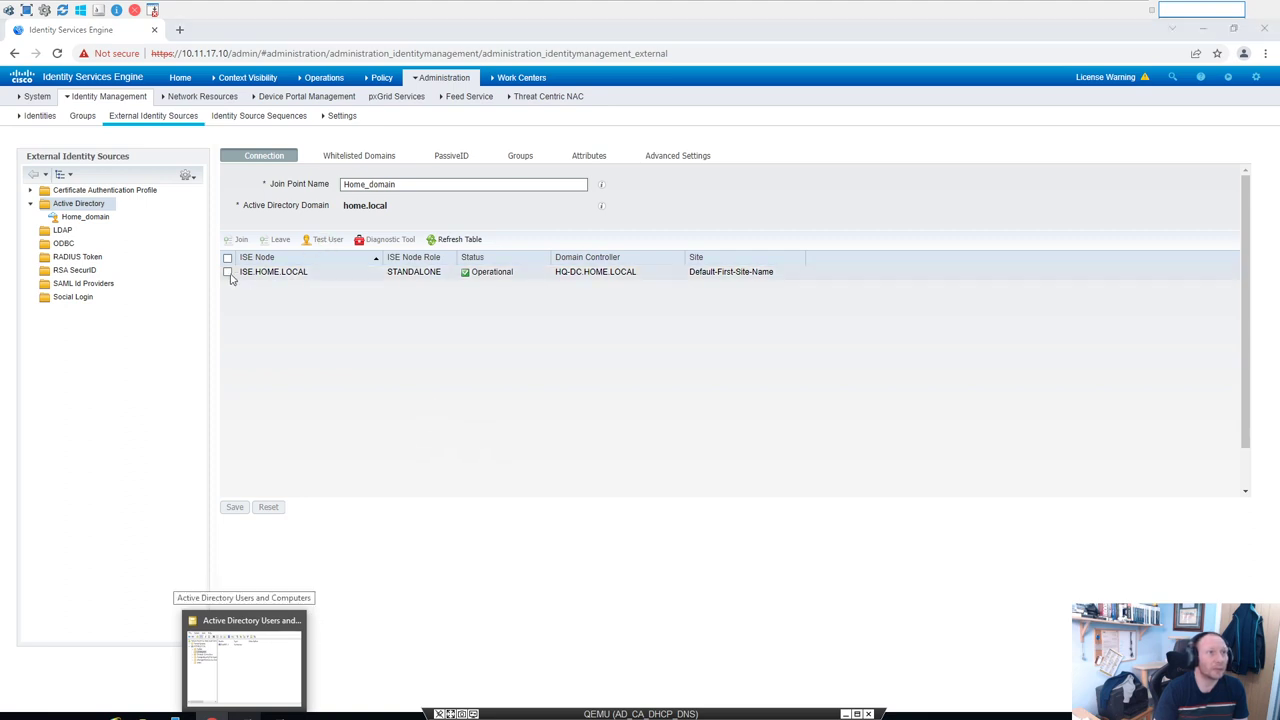
left_click(228, 272)
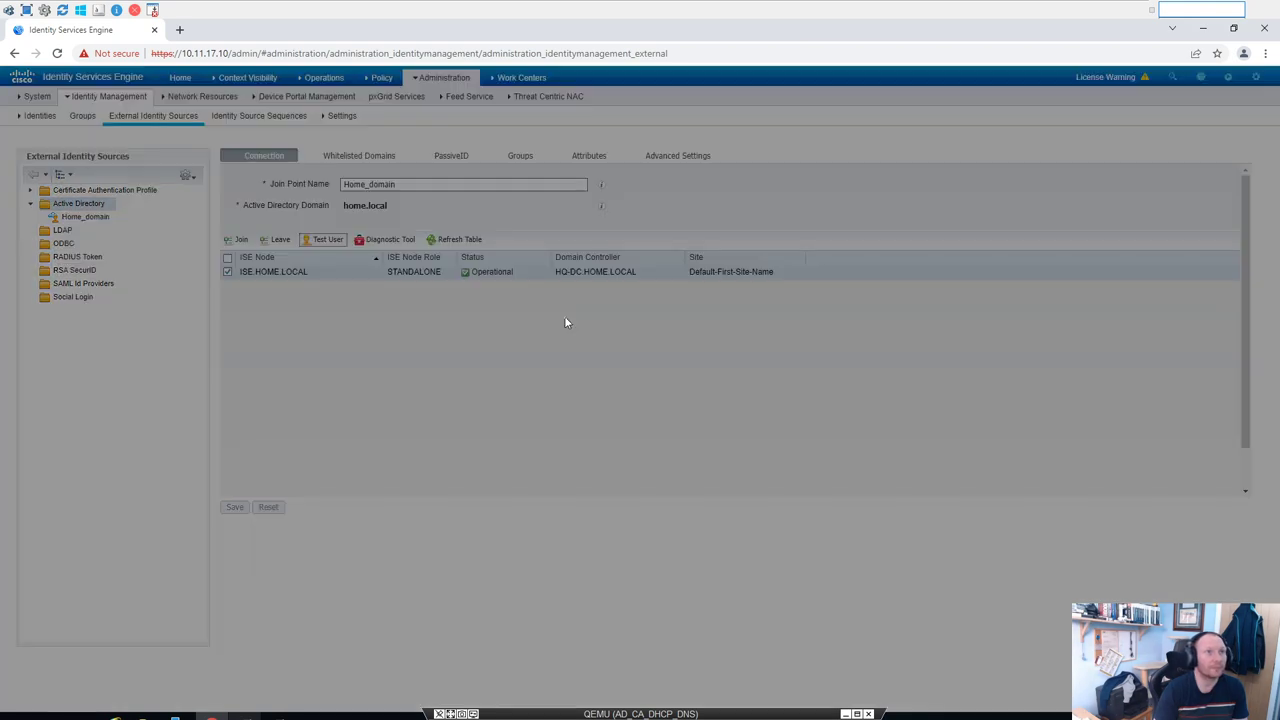
left_click(175, 717)
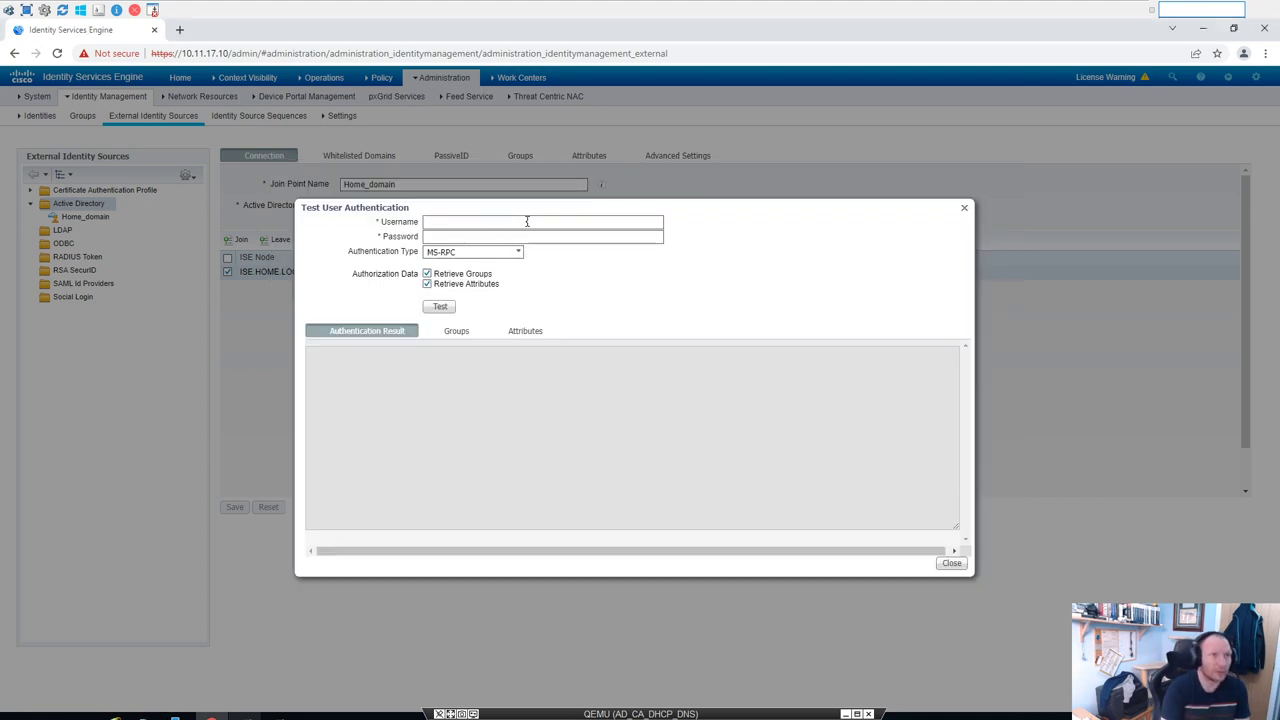
type("jd")
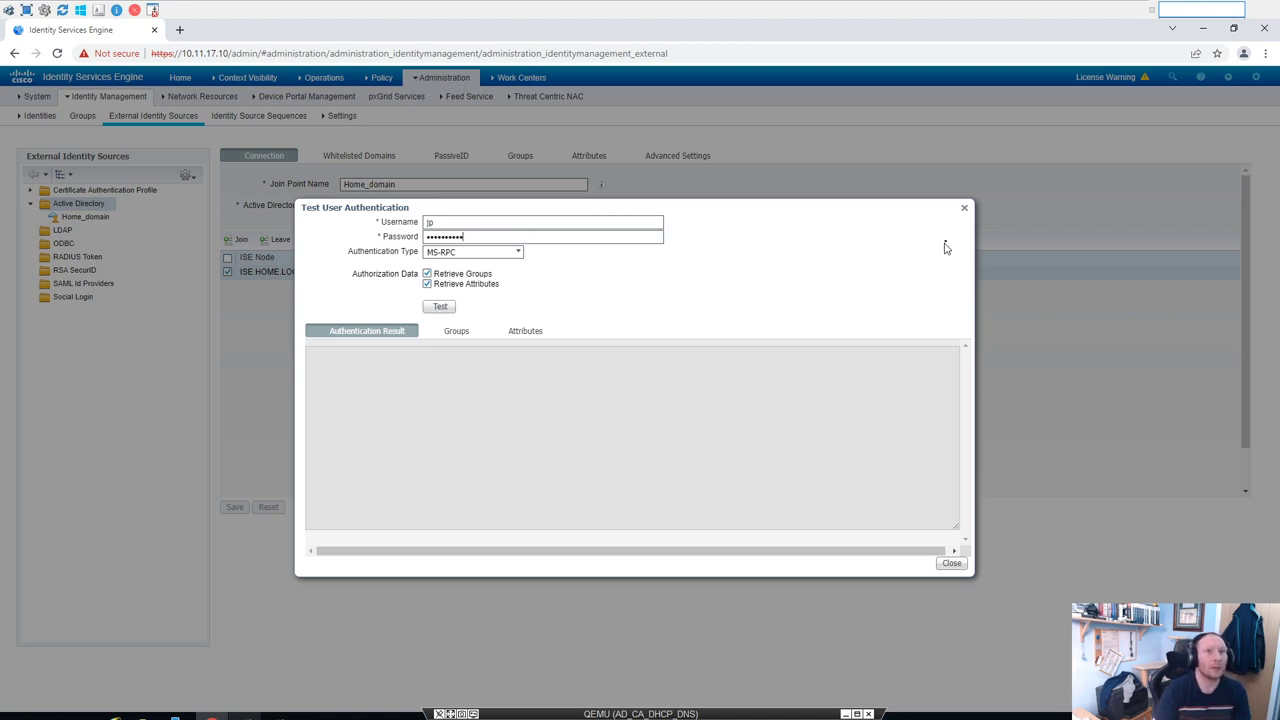
mouse_move(966, 214)
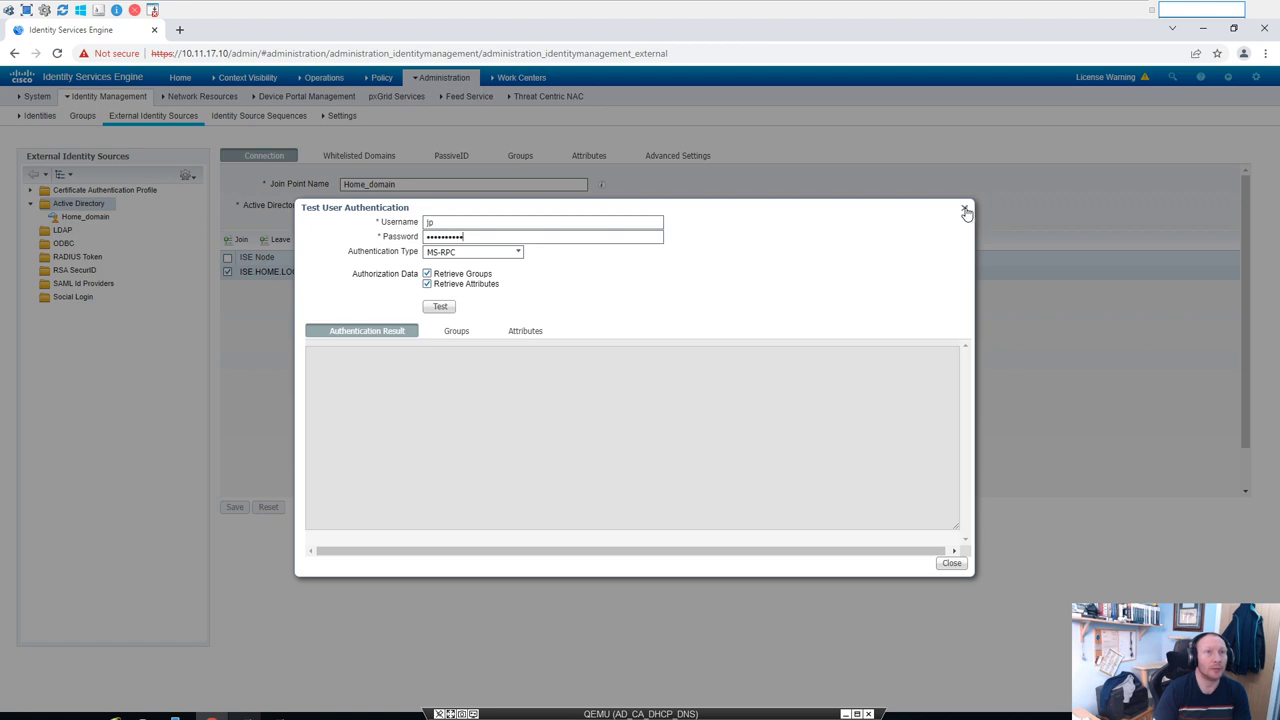
left_click(965, 213)
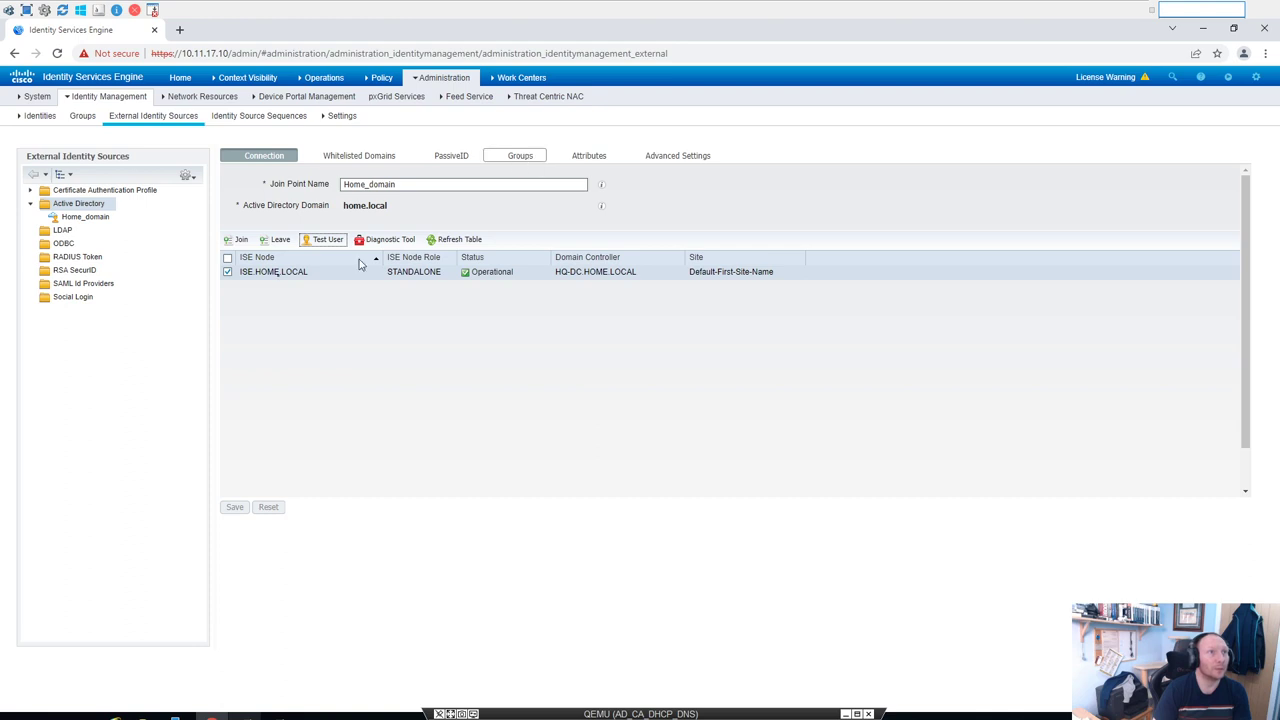
mouse_move(437, 358)
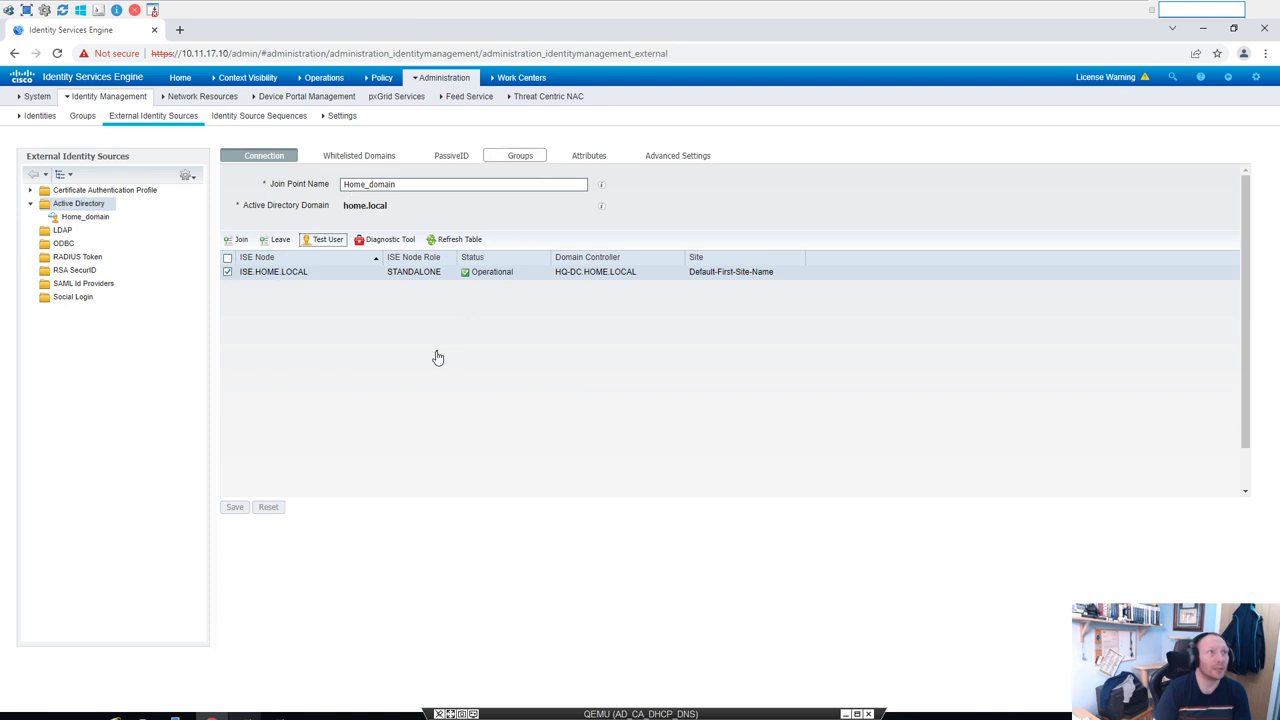
left_click(519, 155)
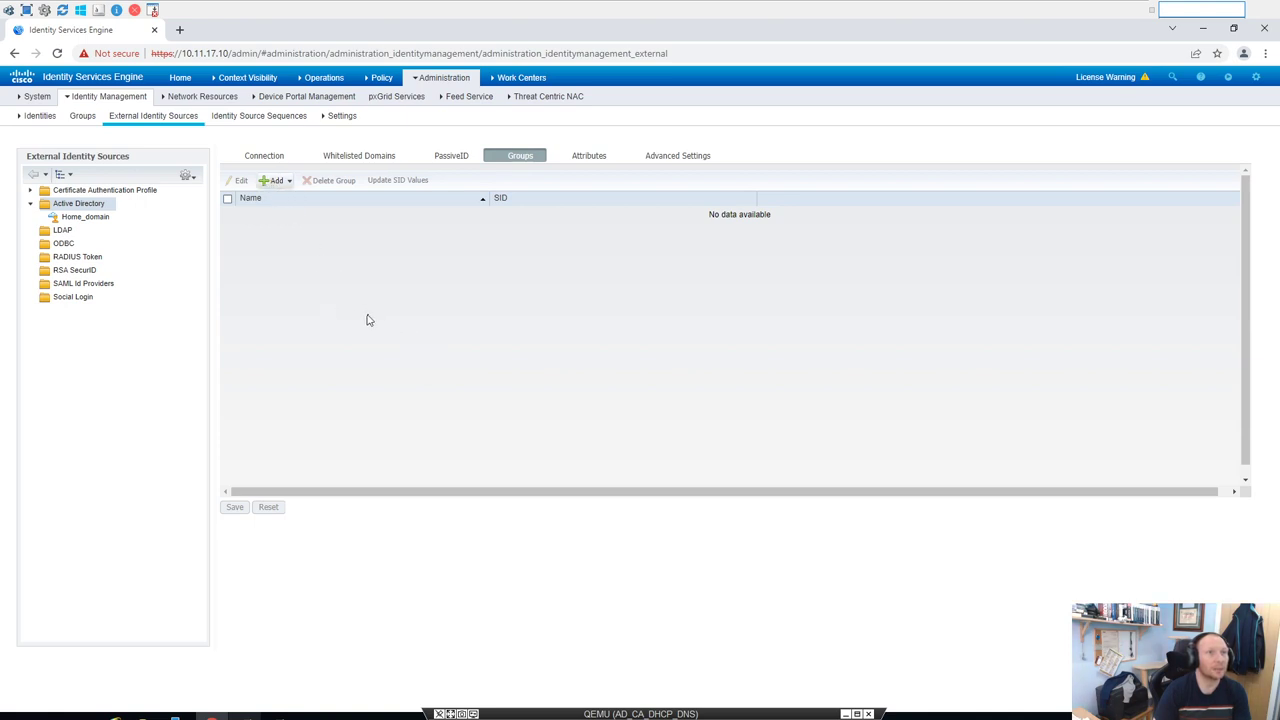
left_click(275, 180)
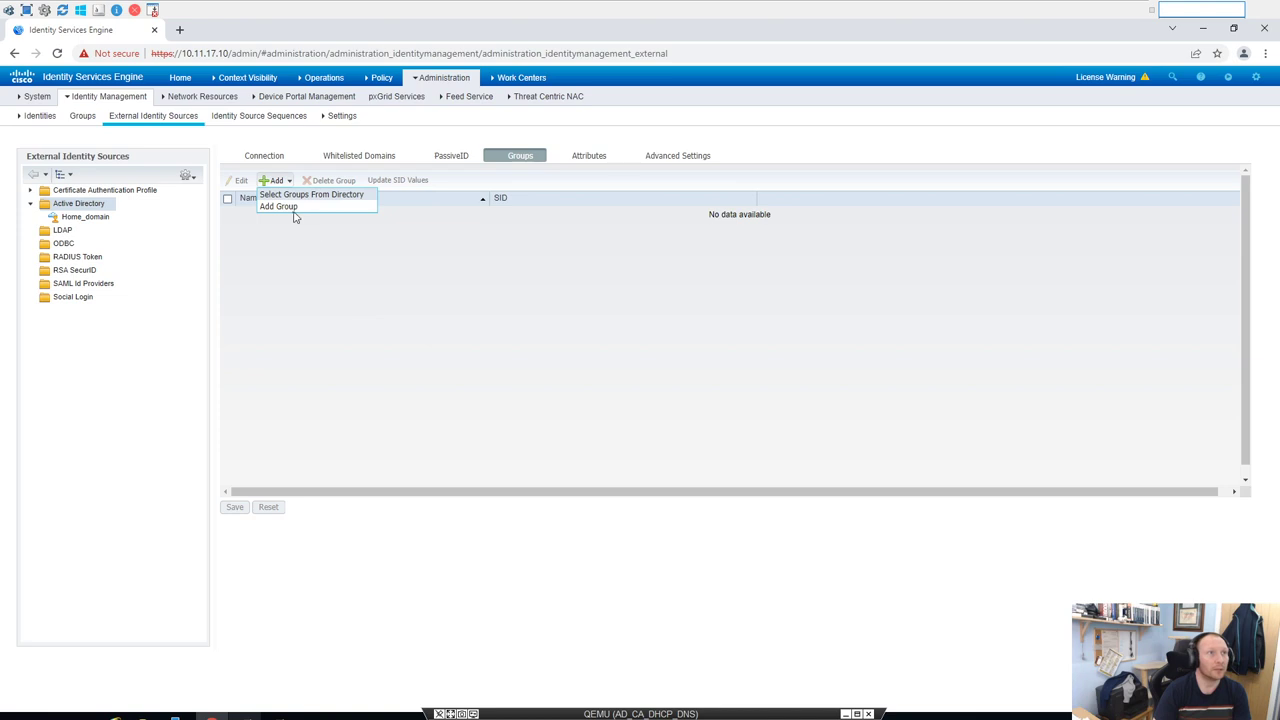
left_click(434, 321)
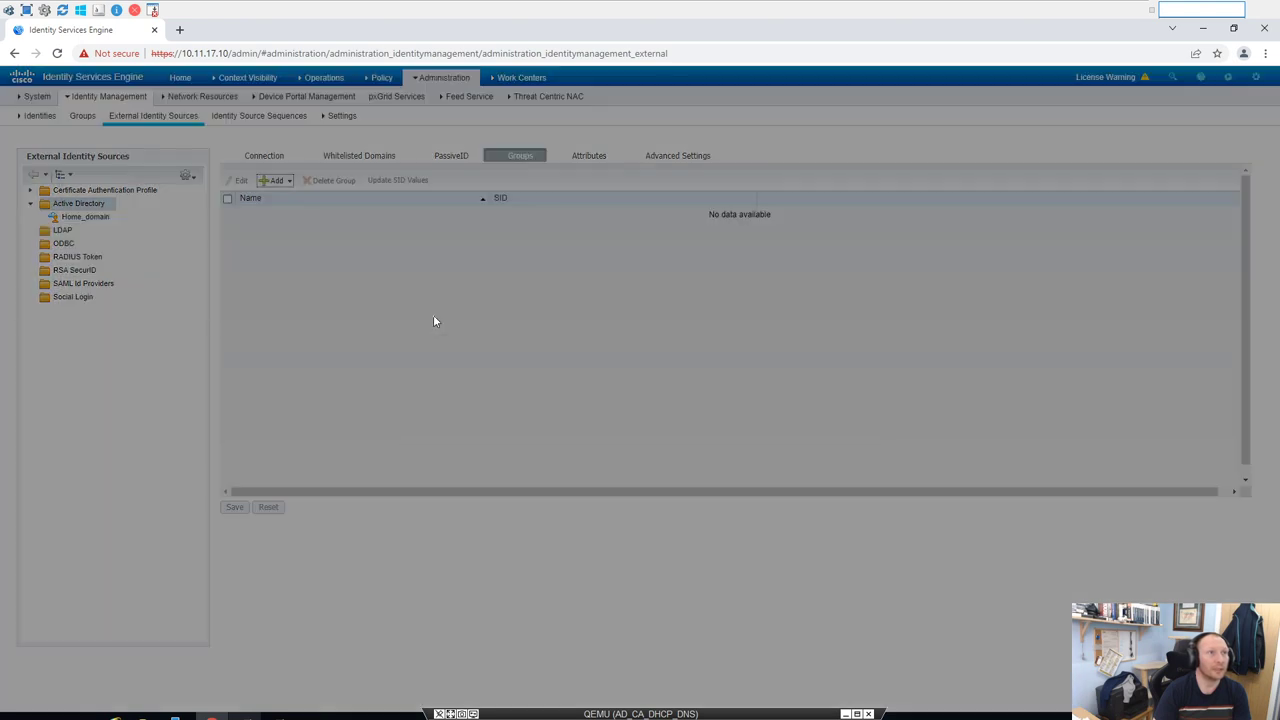
left_click(275, 180)
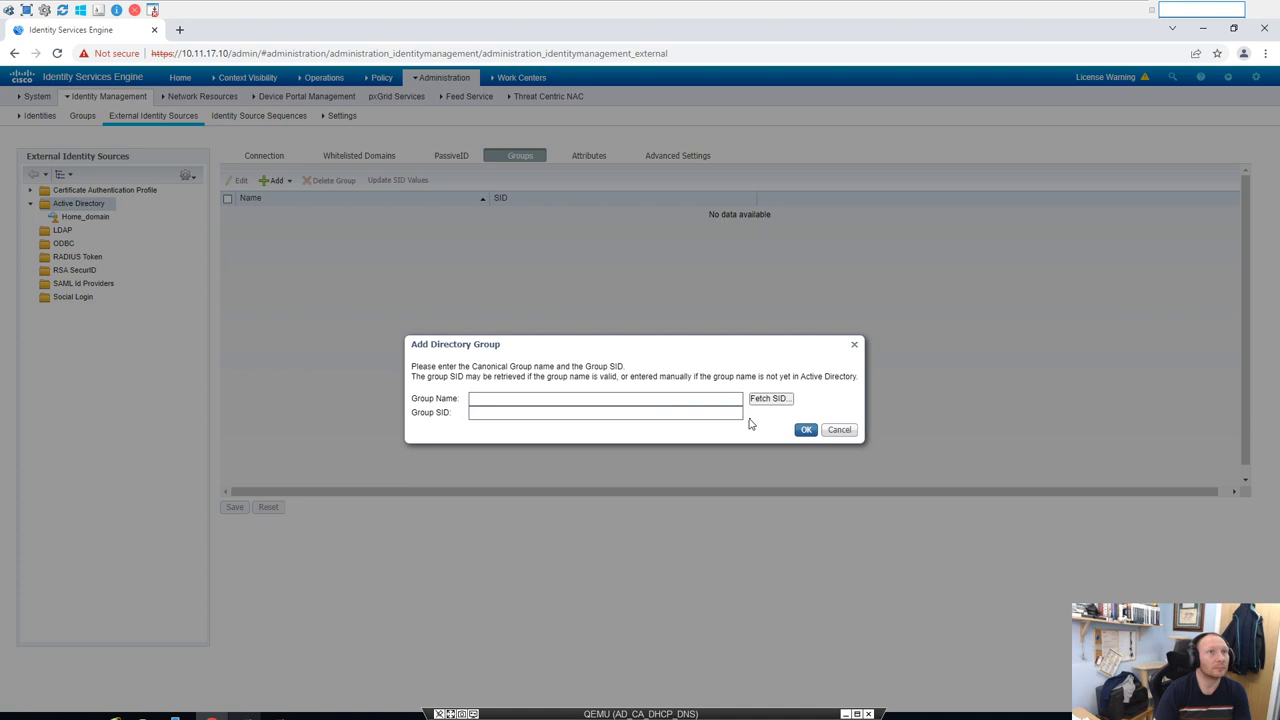
left_click(604, 398)
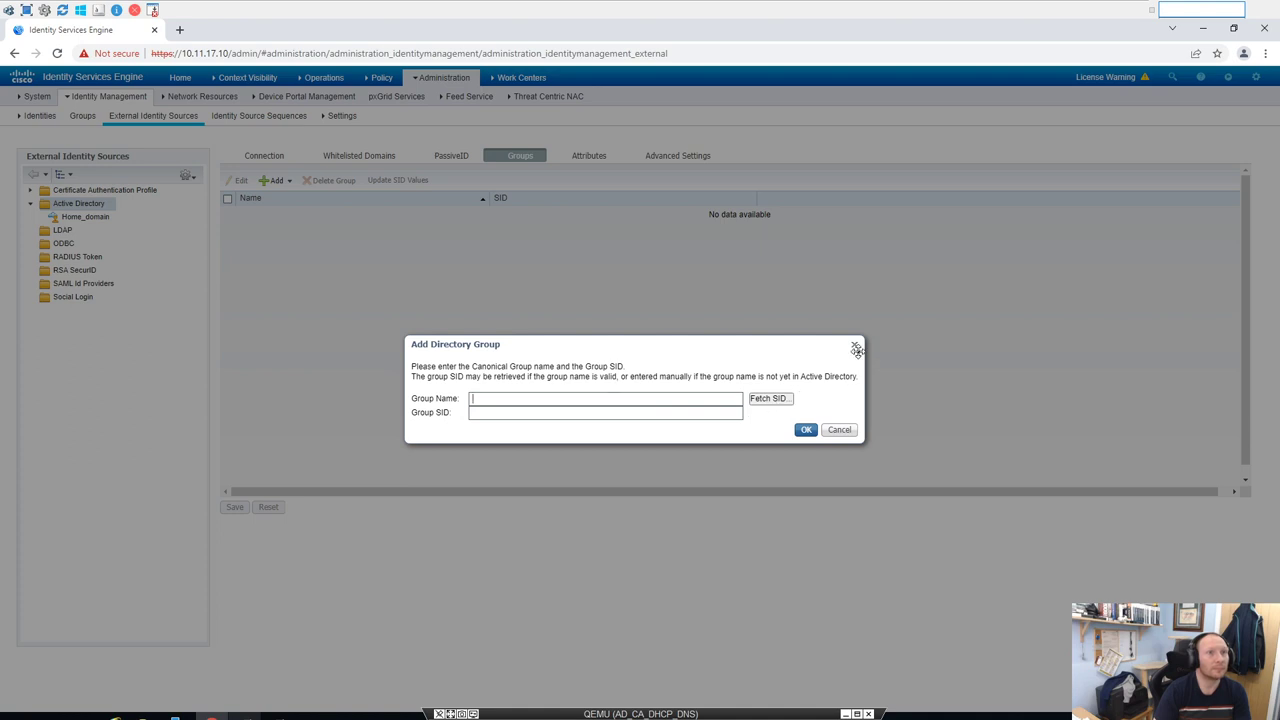
mouse_move(855, 349)
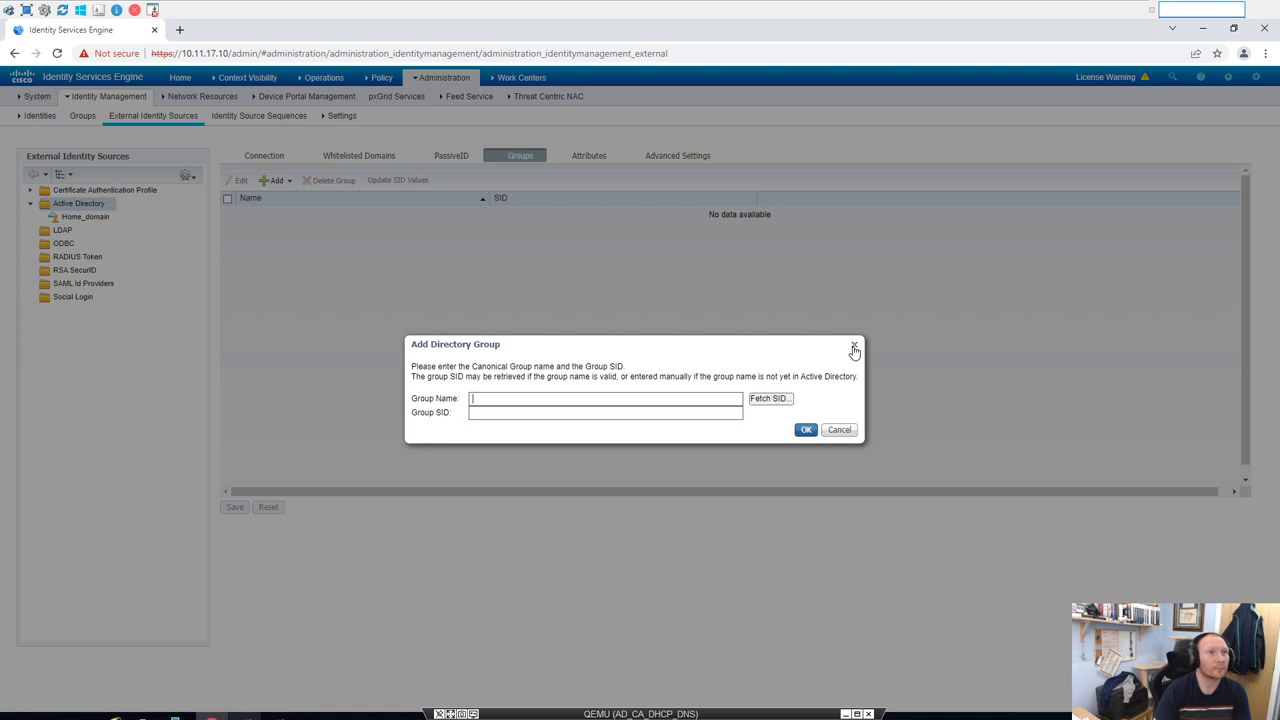
left_click(853, 345)
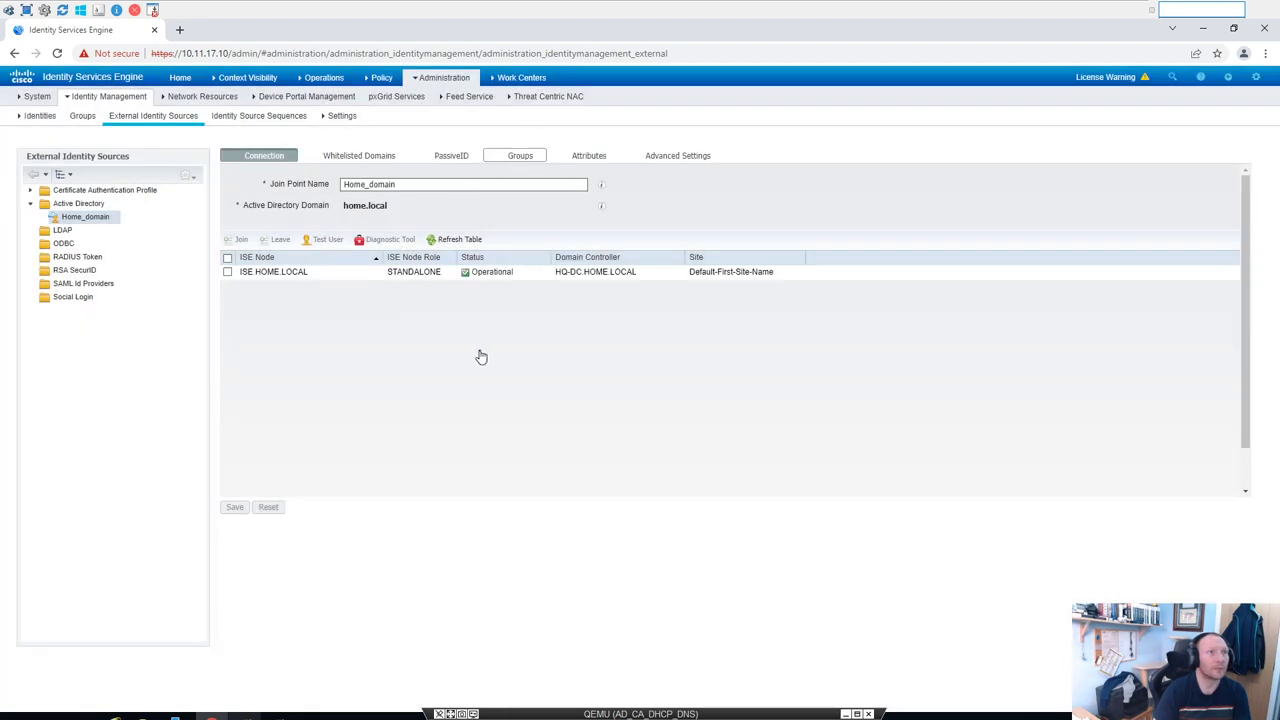
Step: On Home_domain's Groups tab, open the Add options for directory groups
left_click(519, 155)
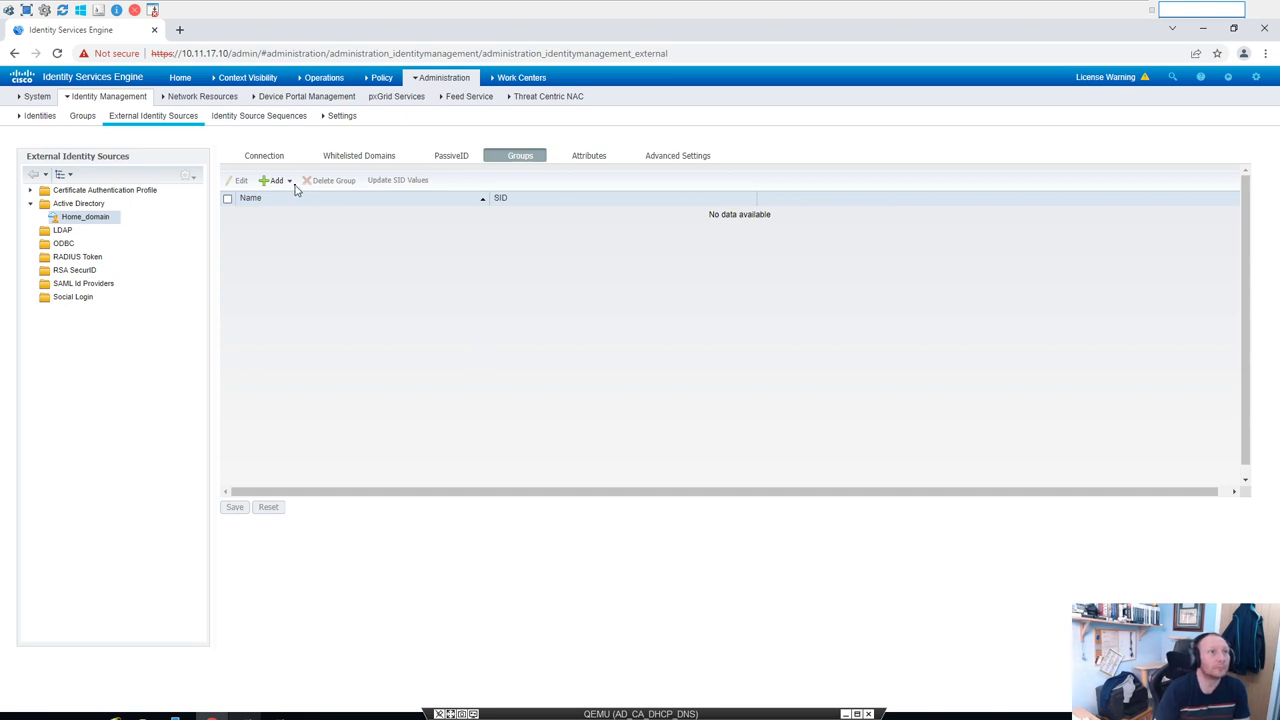
mouse_move(275, 180)
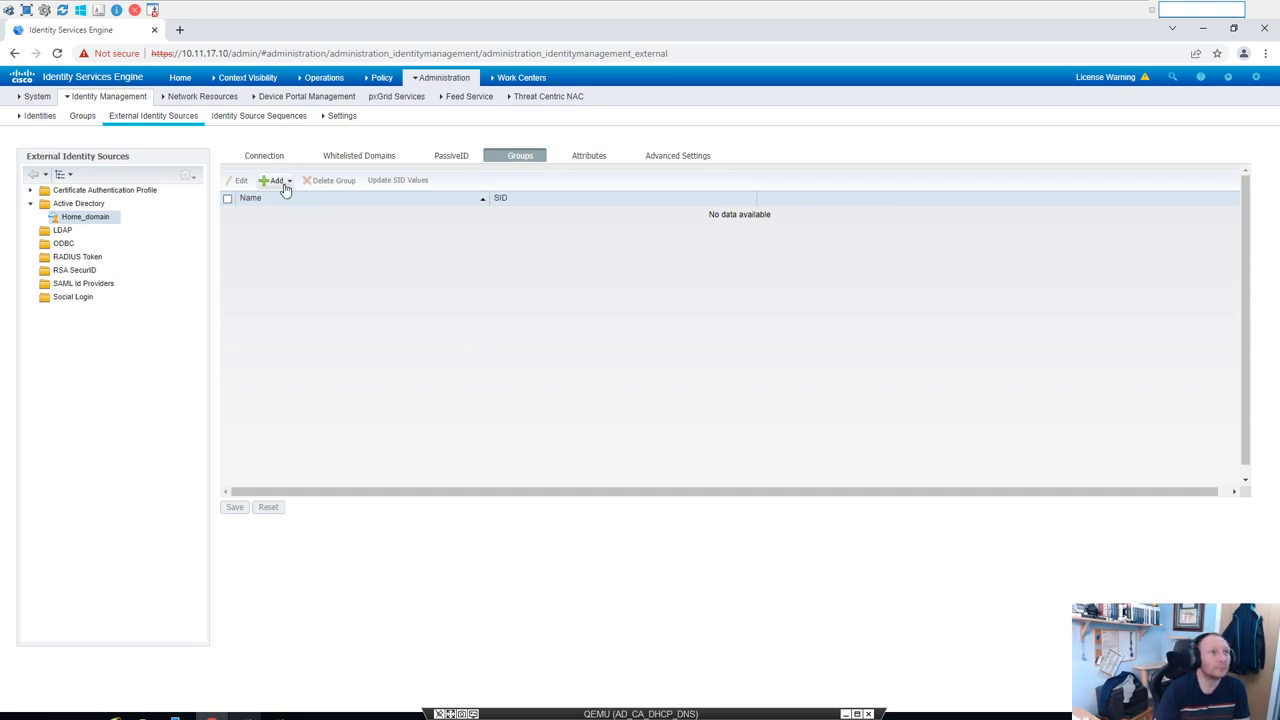
left_click(277, 180)
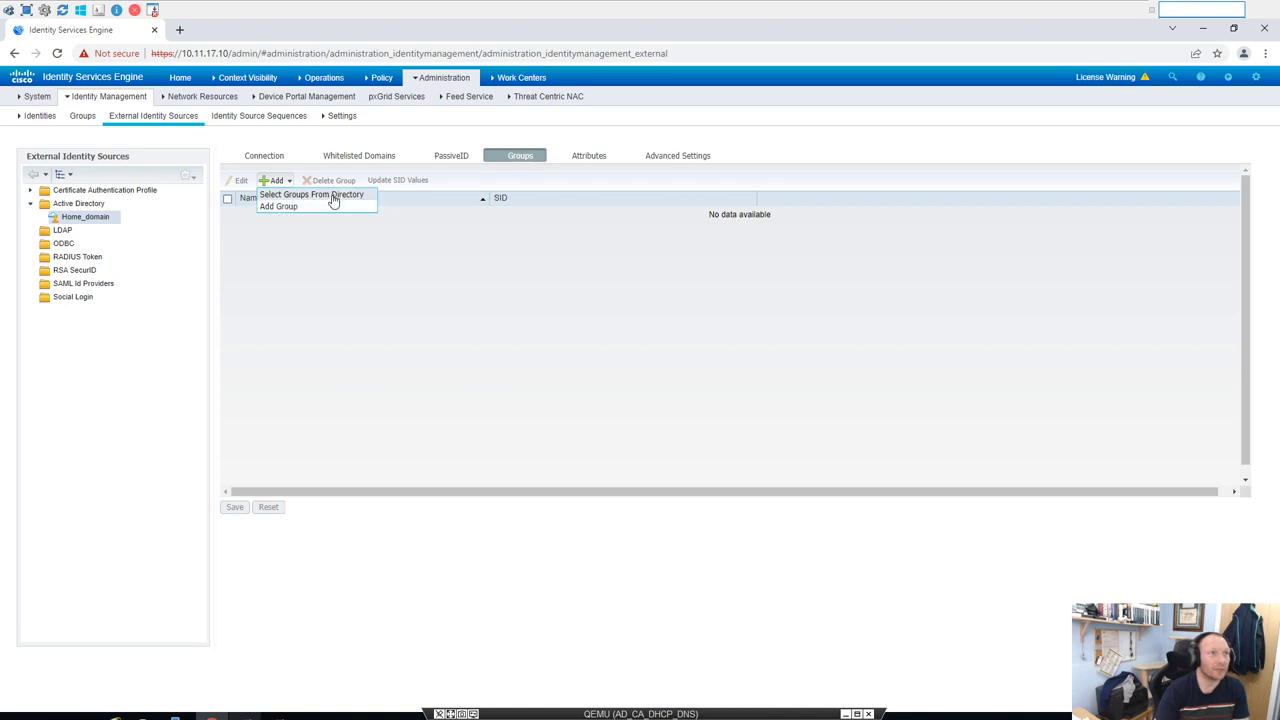
mouse_move(633, 259)
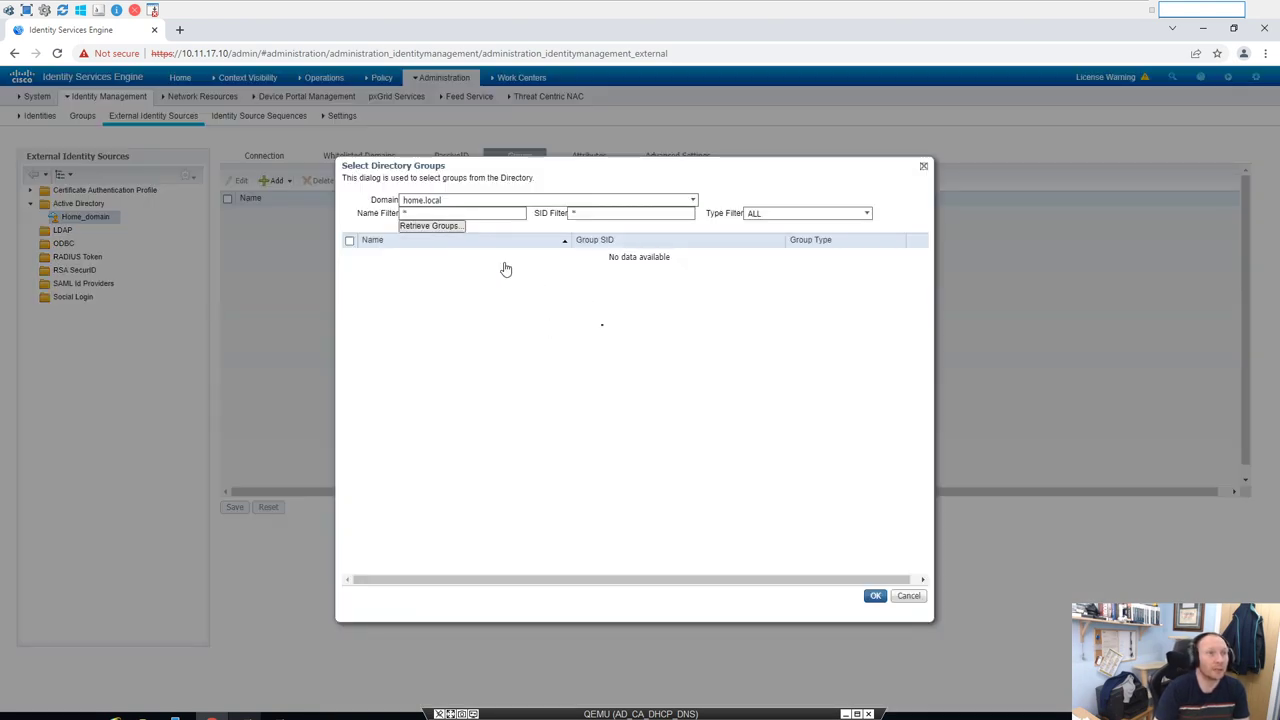
Step: Retrieve the home.local groups, select all 50, and add them to Home_domain
left_click(430, 225)
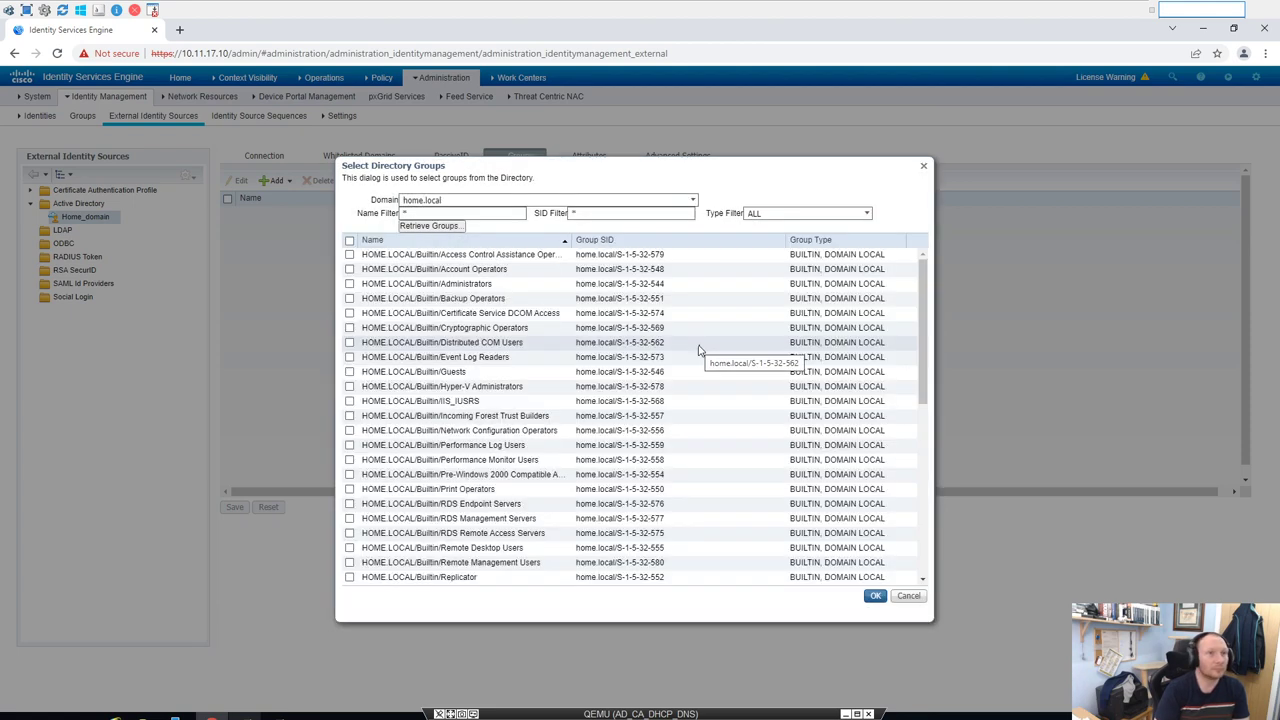
left_click(429, 225)
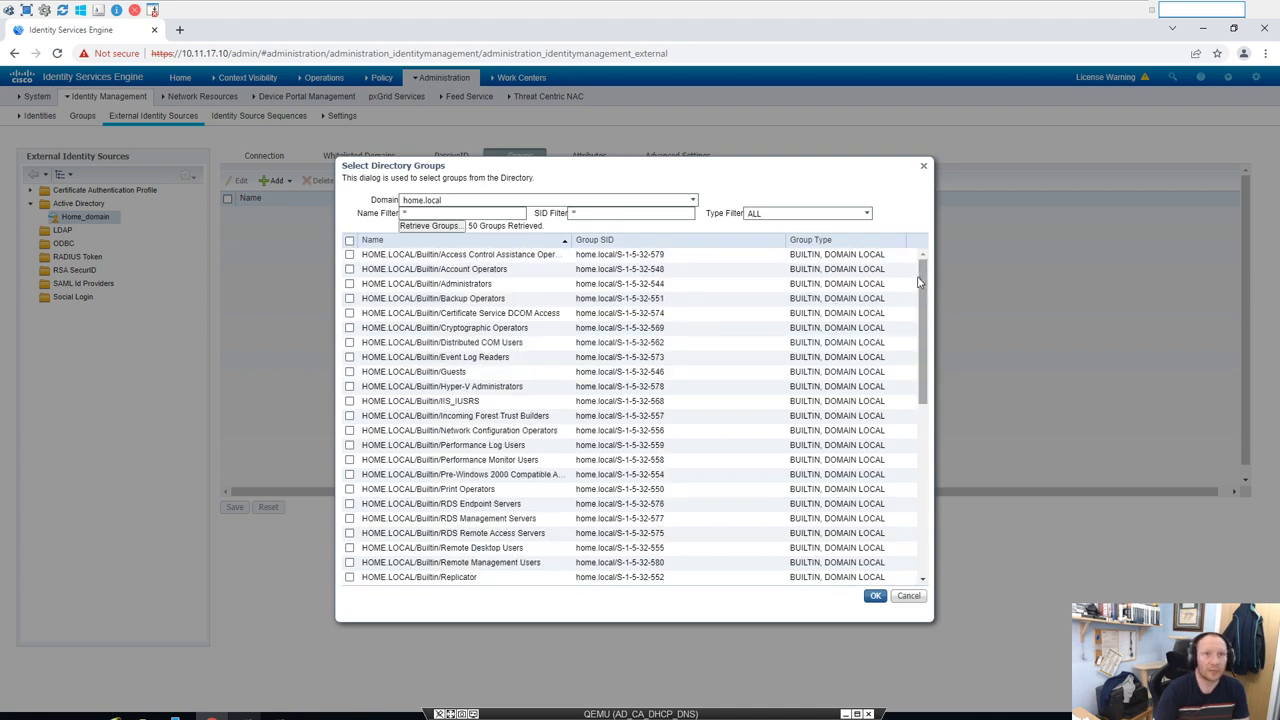
scroll("down", 3)
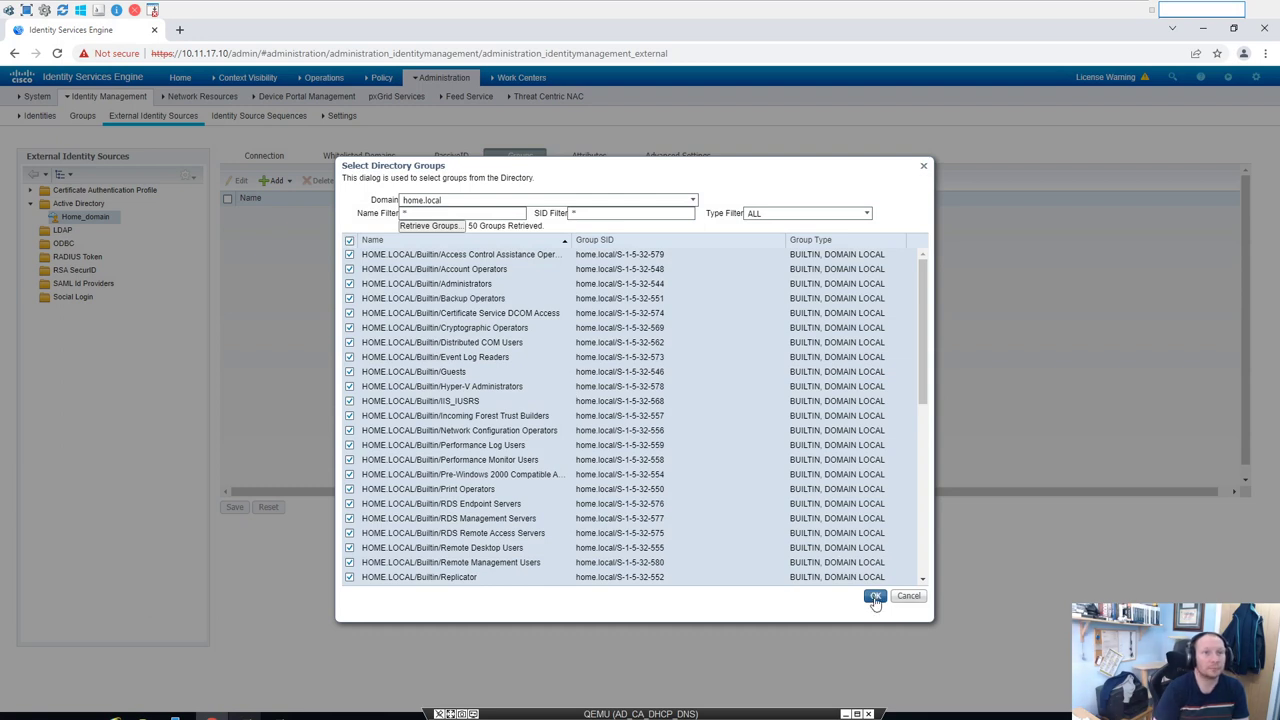
left_click(875, 596)
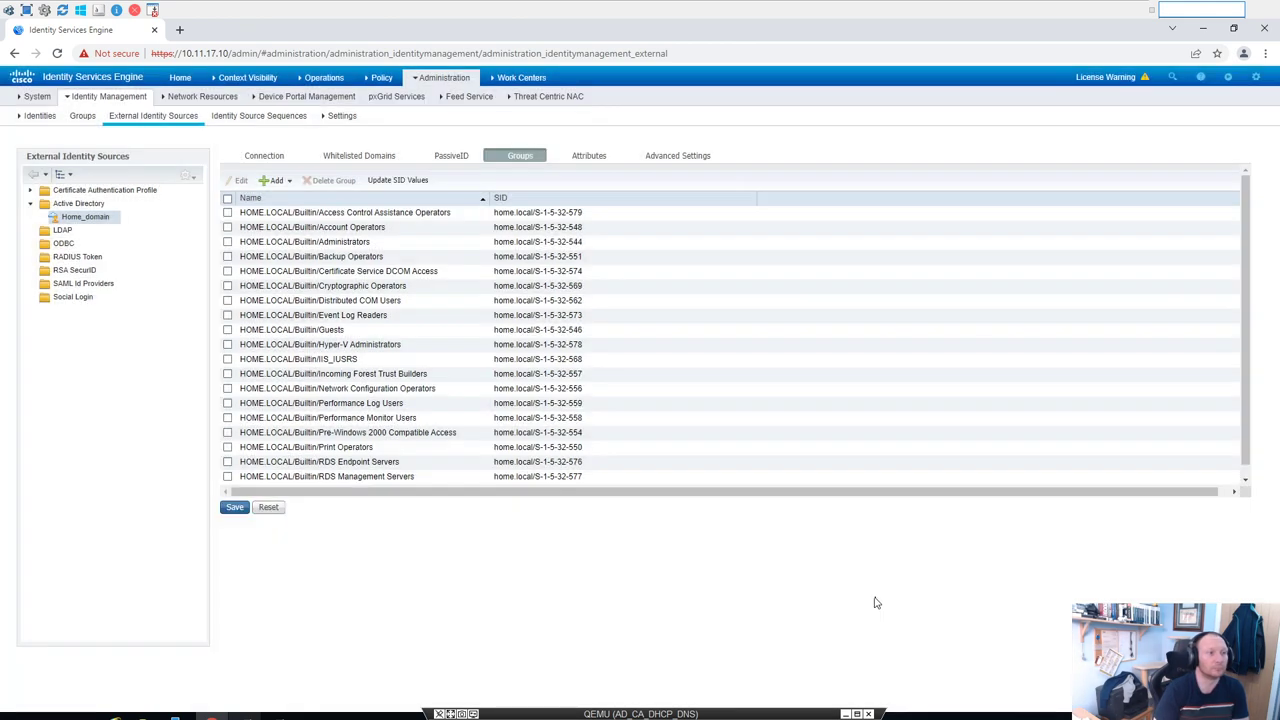
mouse_move(240, 362)
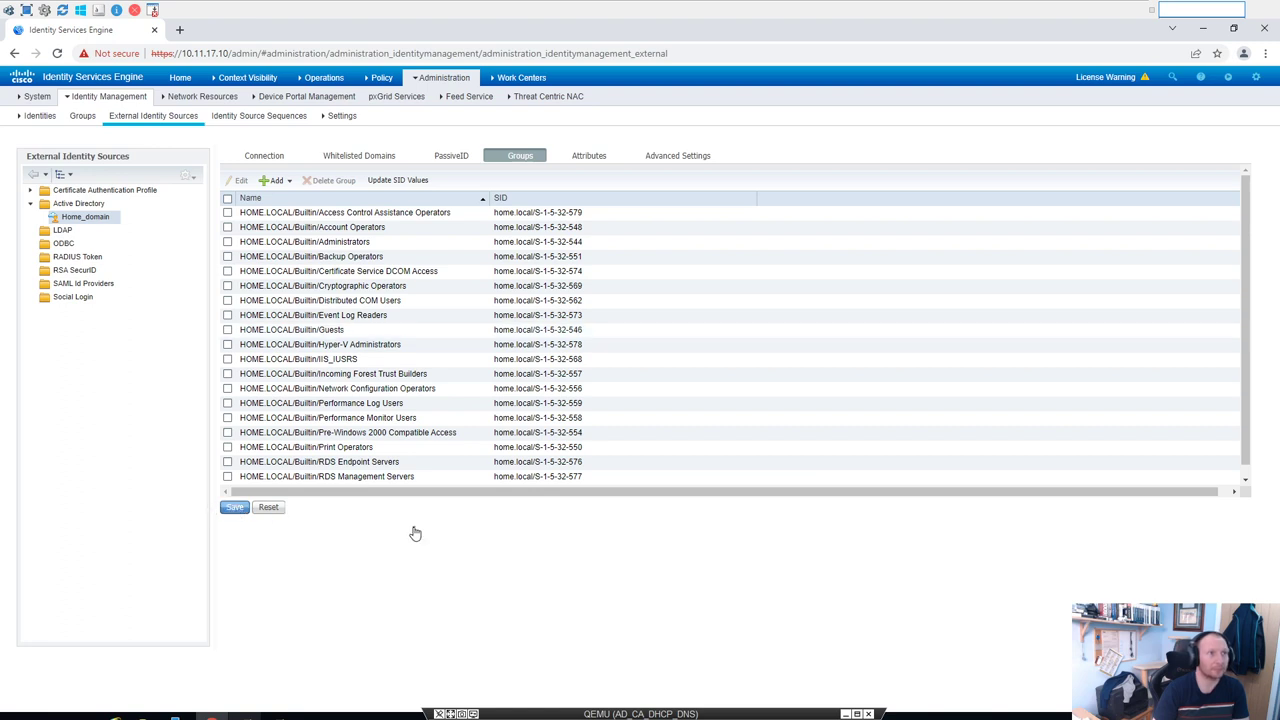
Step: Save the imported directory groups on Home_domain
left_click(234, 507)
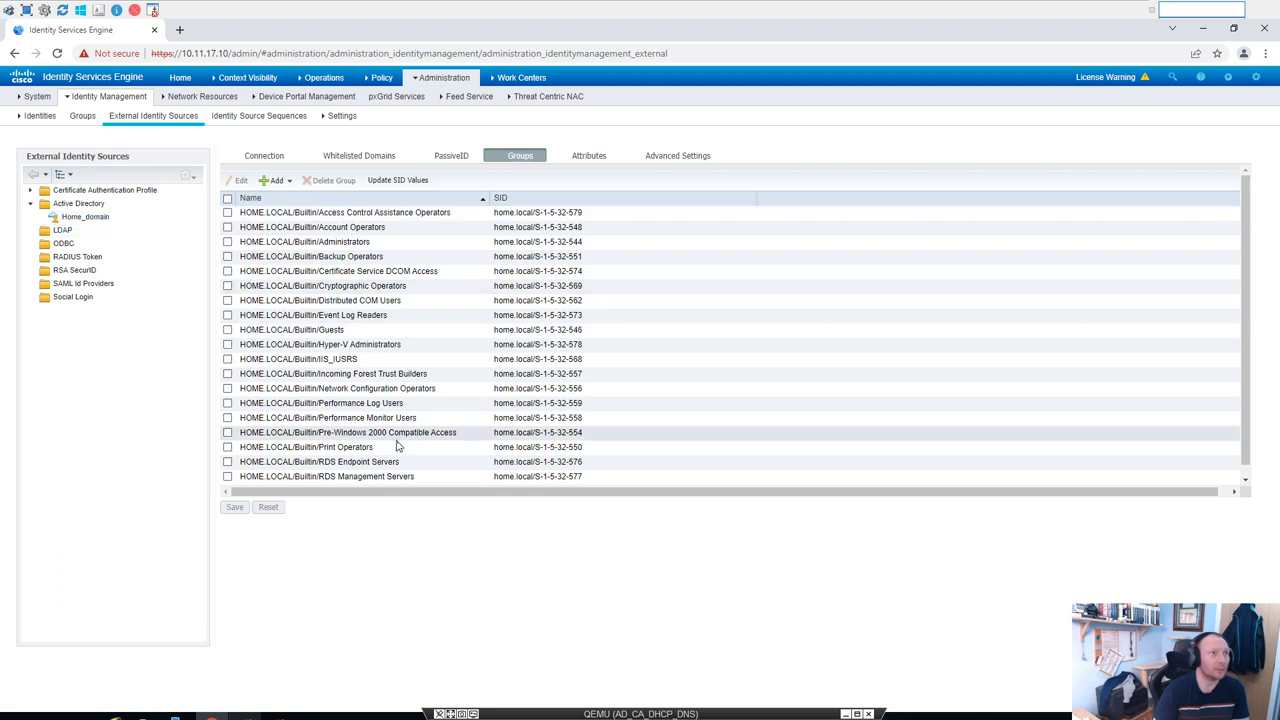
mouse_move(415, 476)
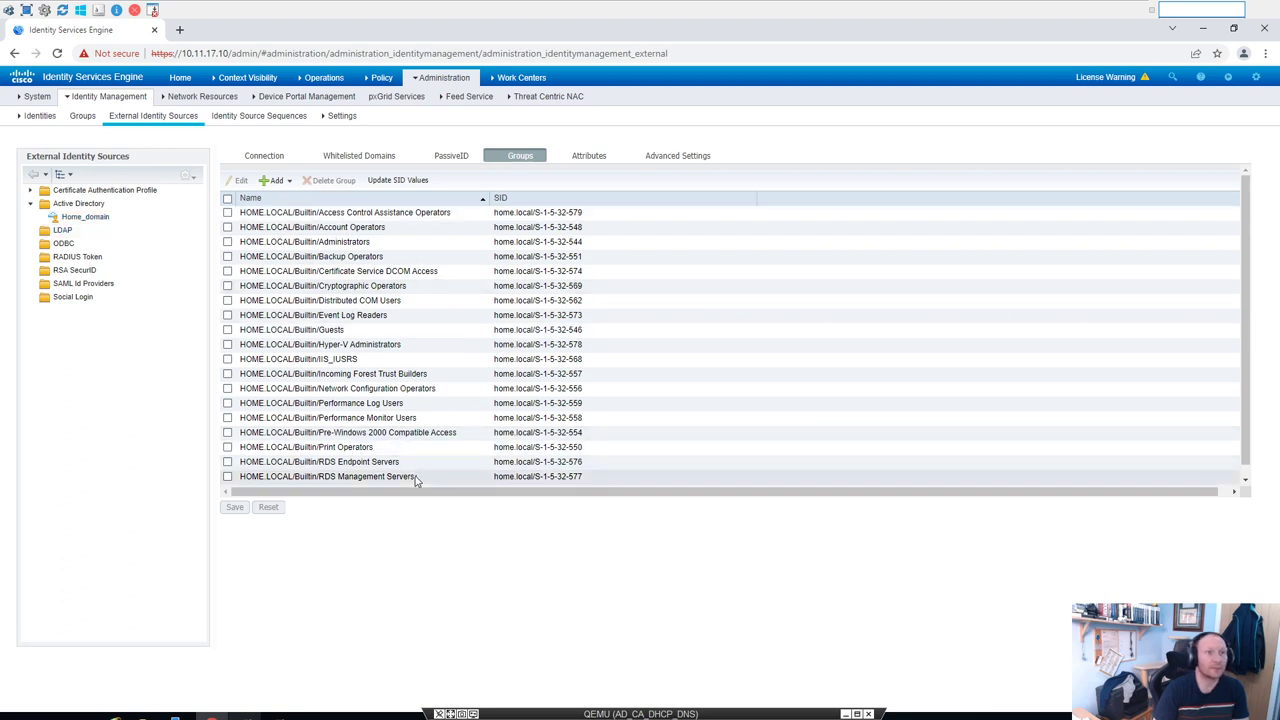
mouse_move(417, 476)
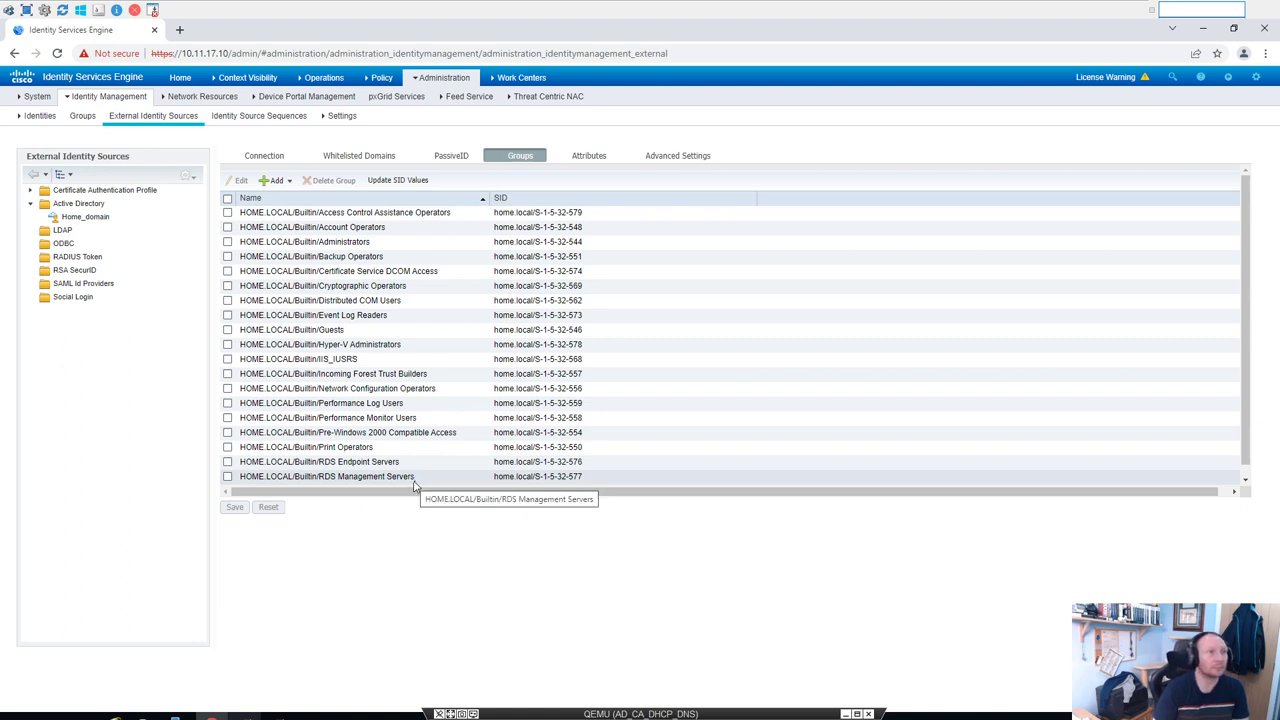
mouse_move(200, 301)
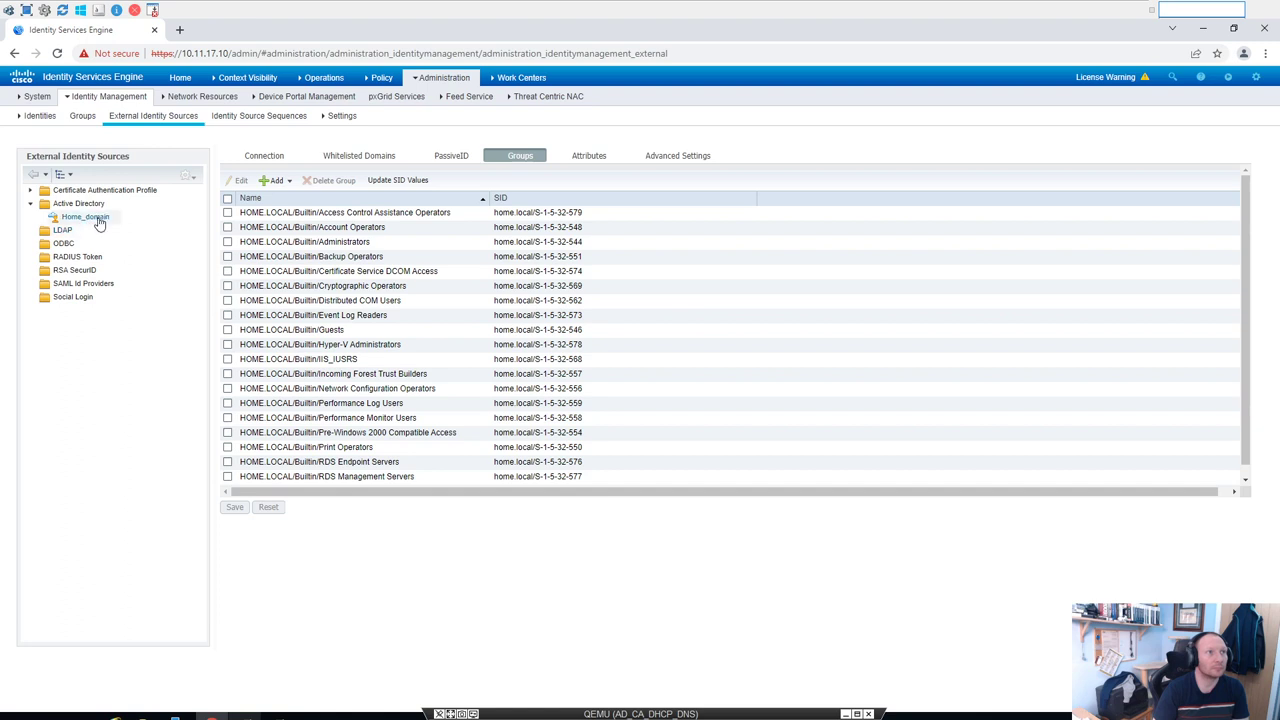
mouse_move(116, 216)
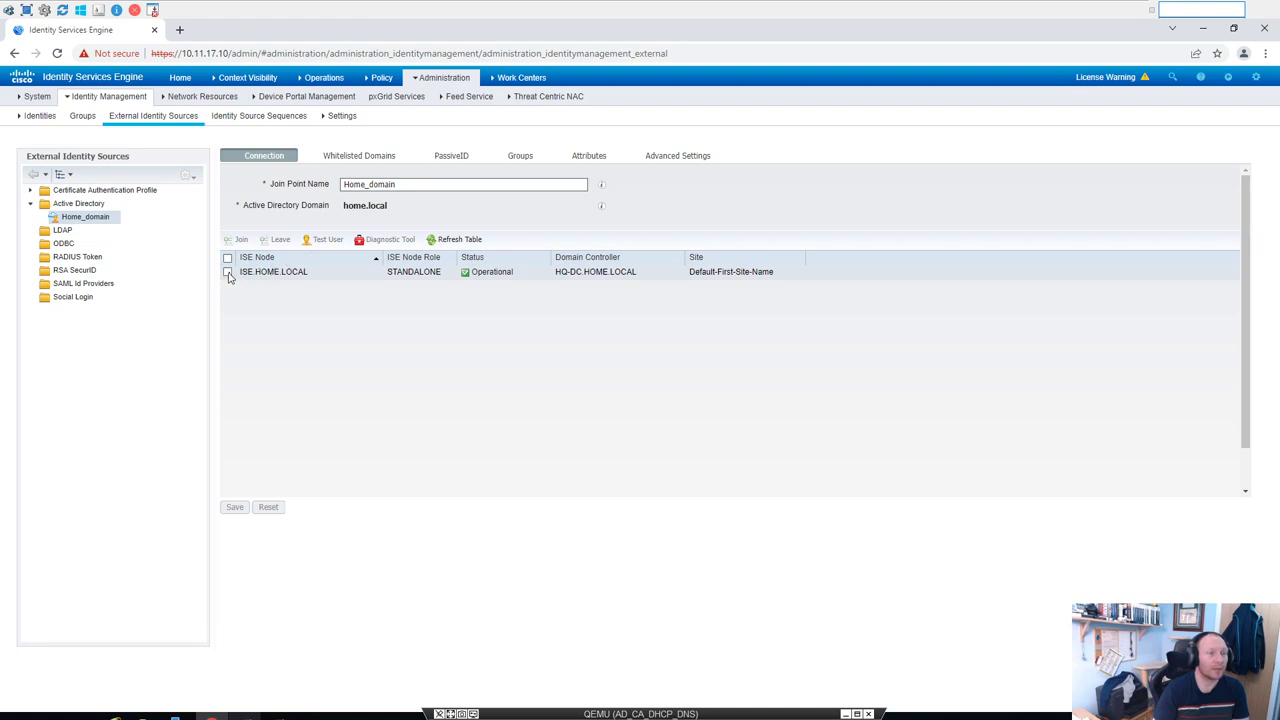
Step: Run a Test User authentication for a domain user on the ISE node
left_click(228, 272)
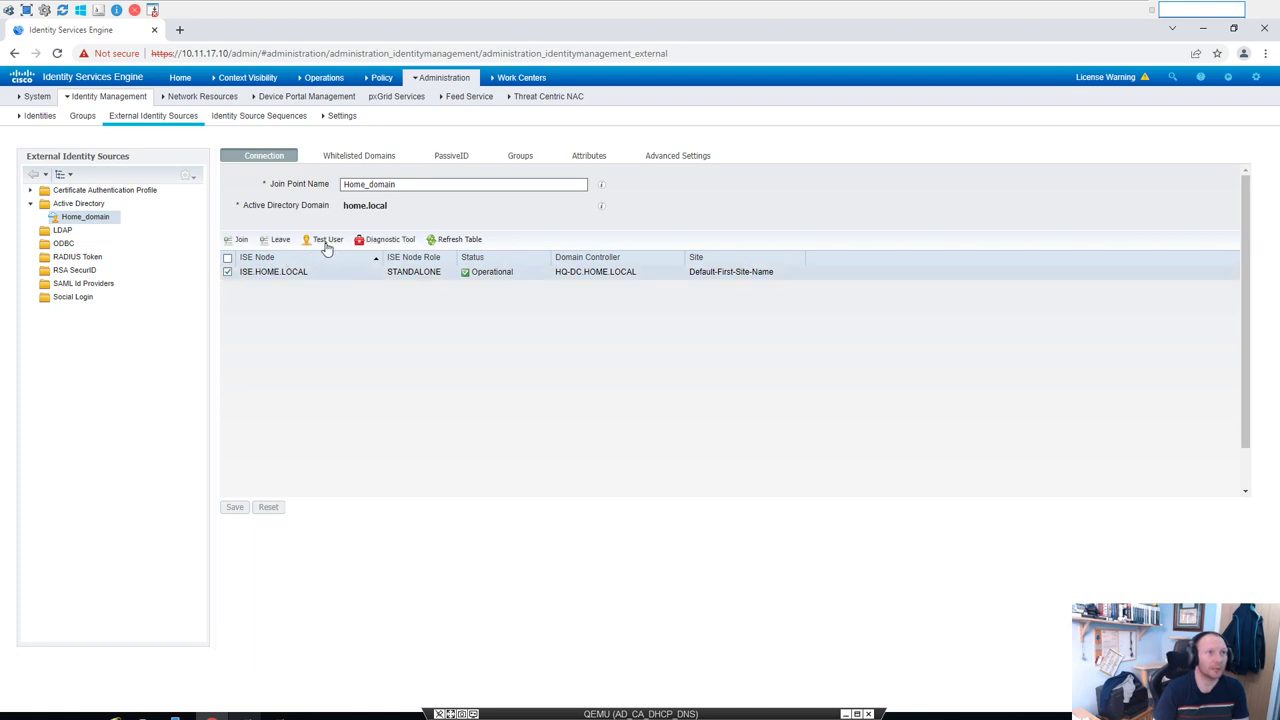
mouse_move(519, 307)
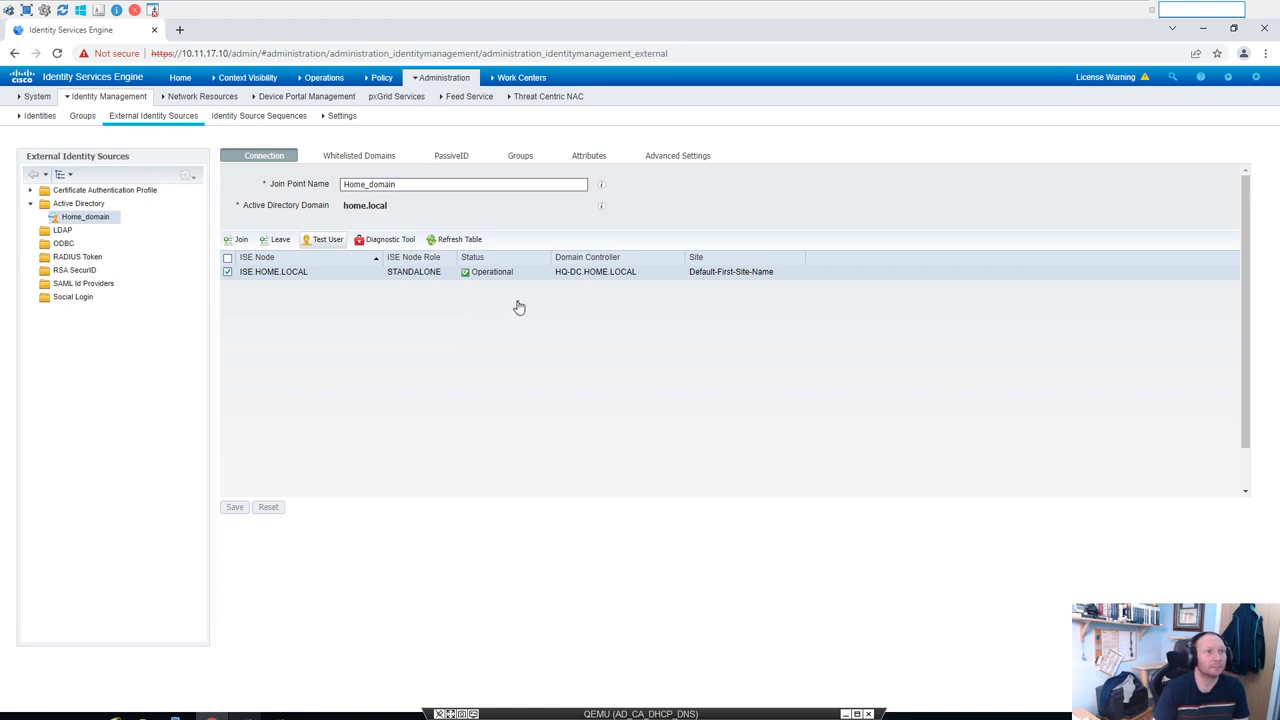
left_click(322, 239)
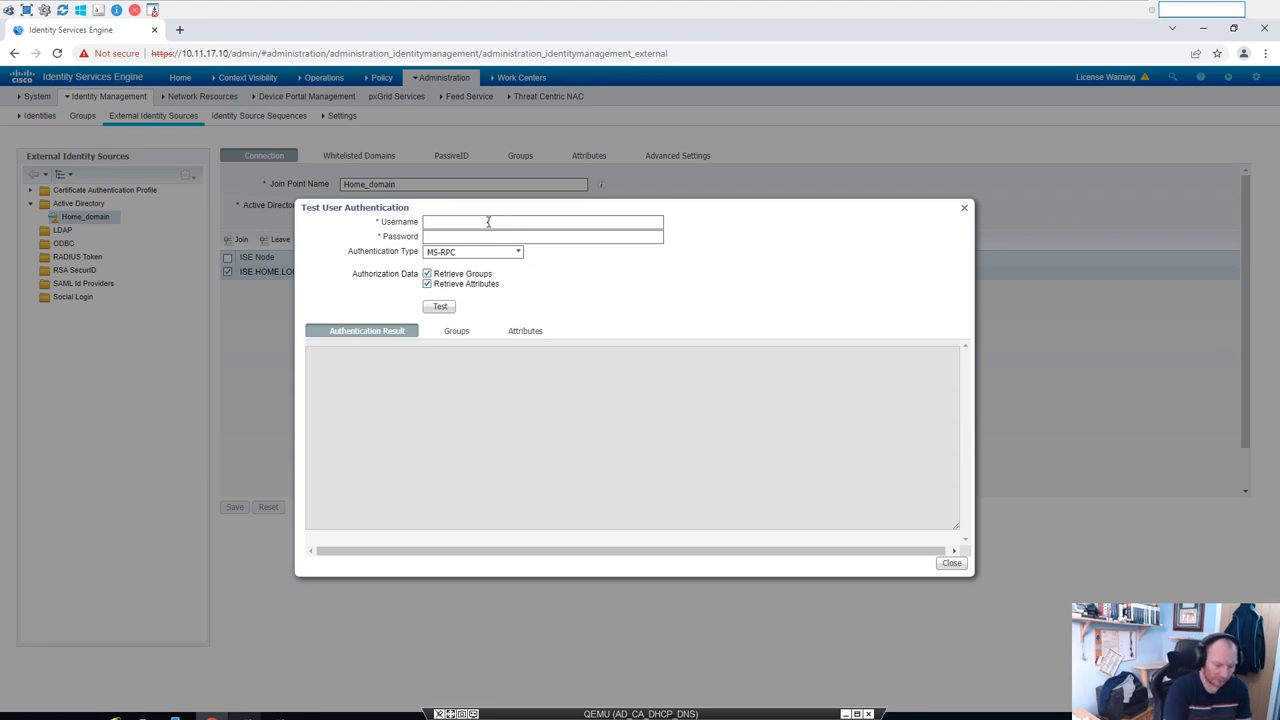
type("id")
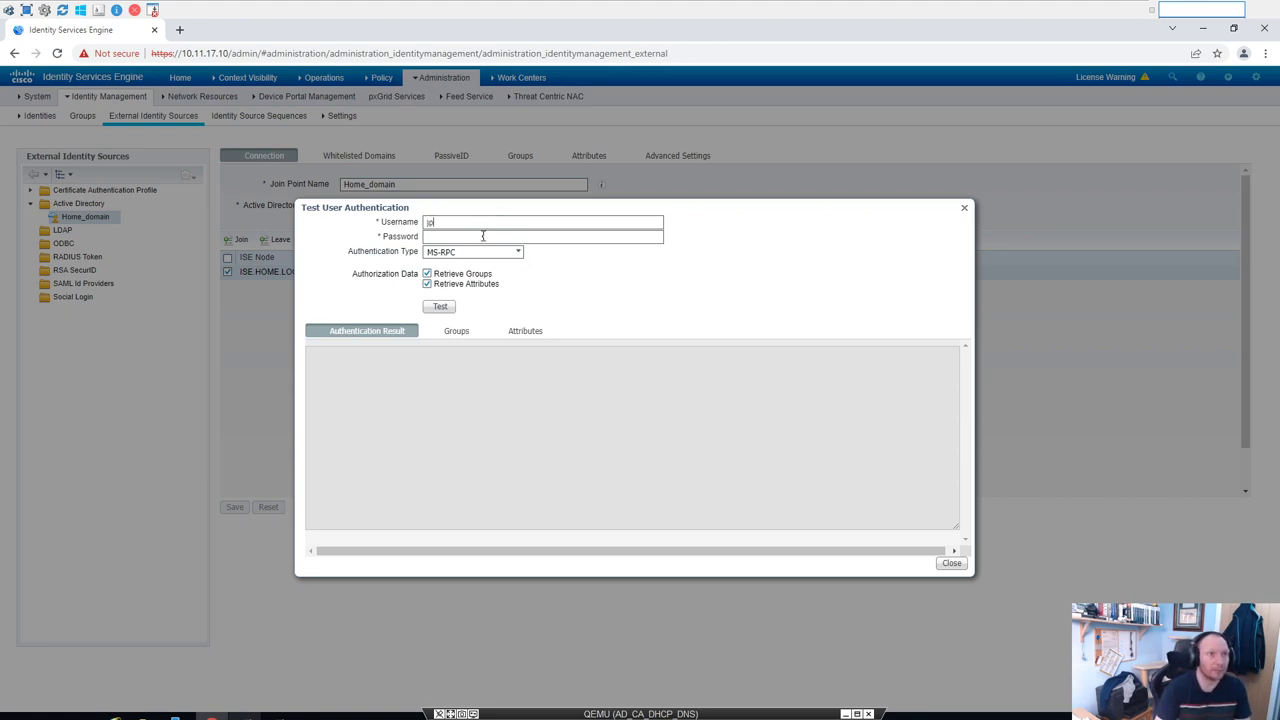
type("•••")
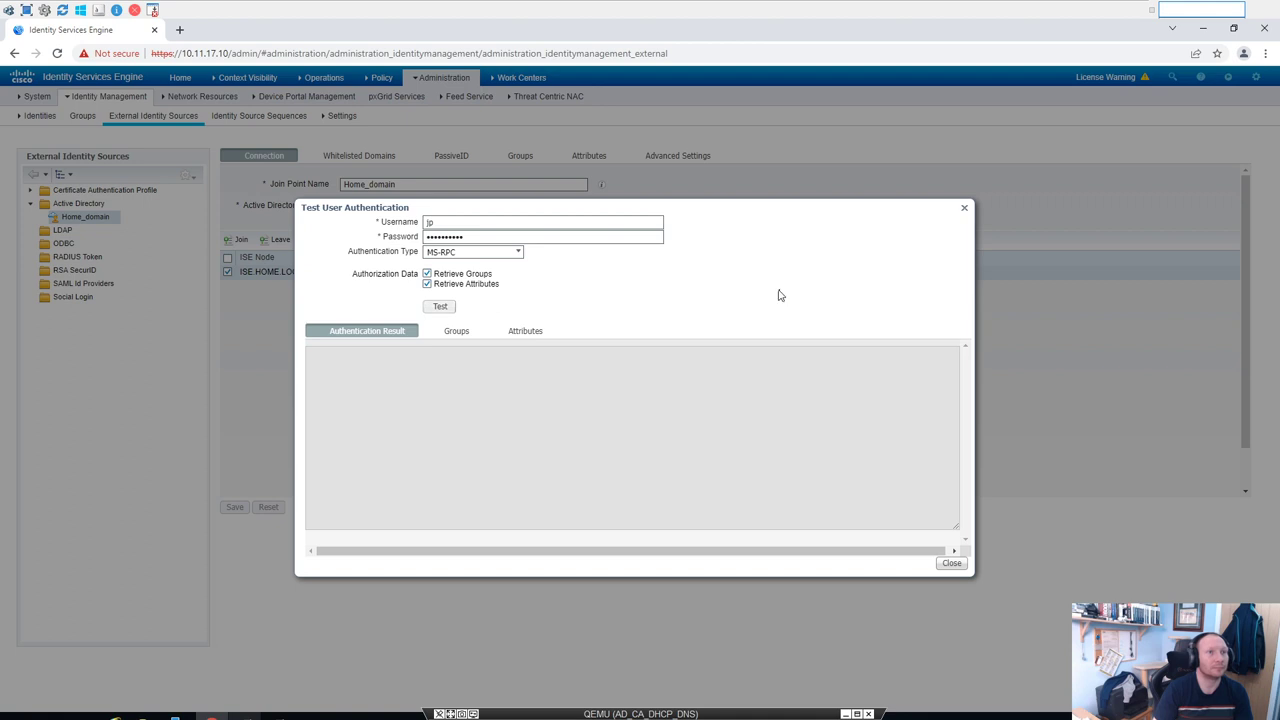
left_click(439, 306)
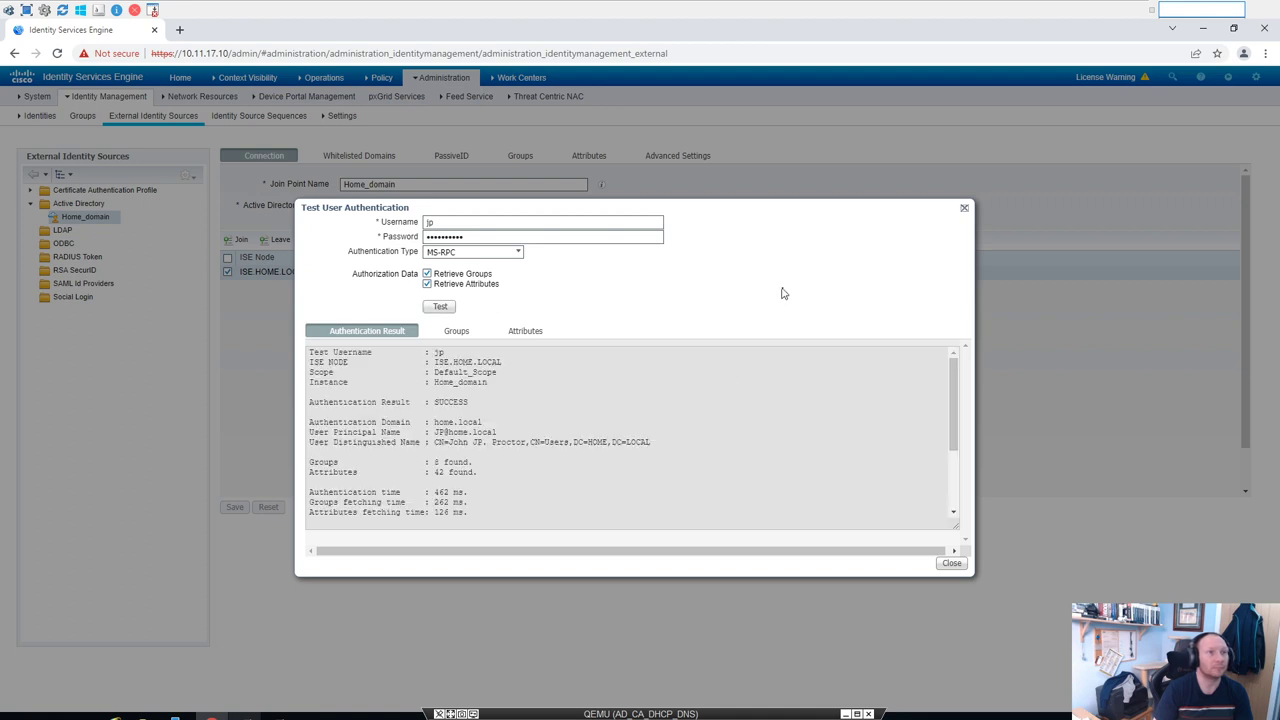
Step: Review the user's eight returned groups, then close the test results
scroll("down", 3)
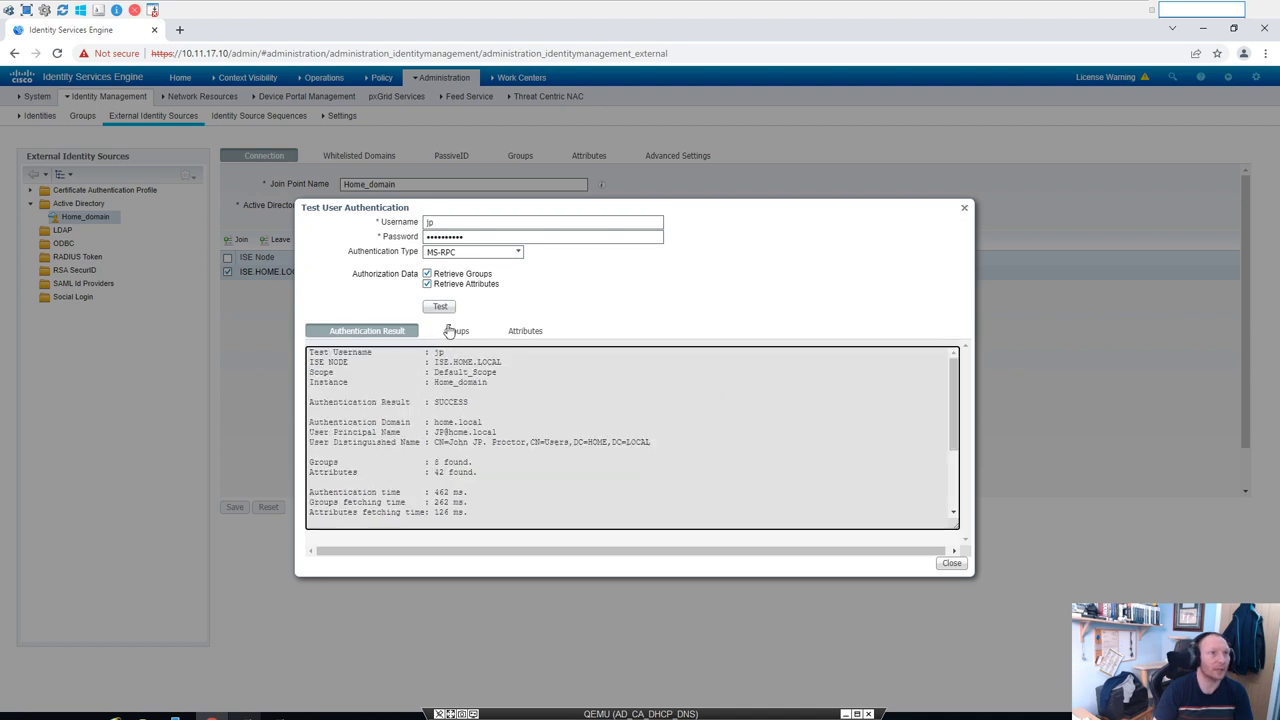
left_click(456, 331)
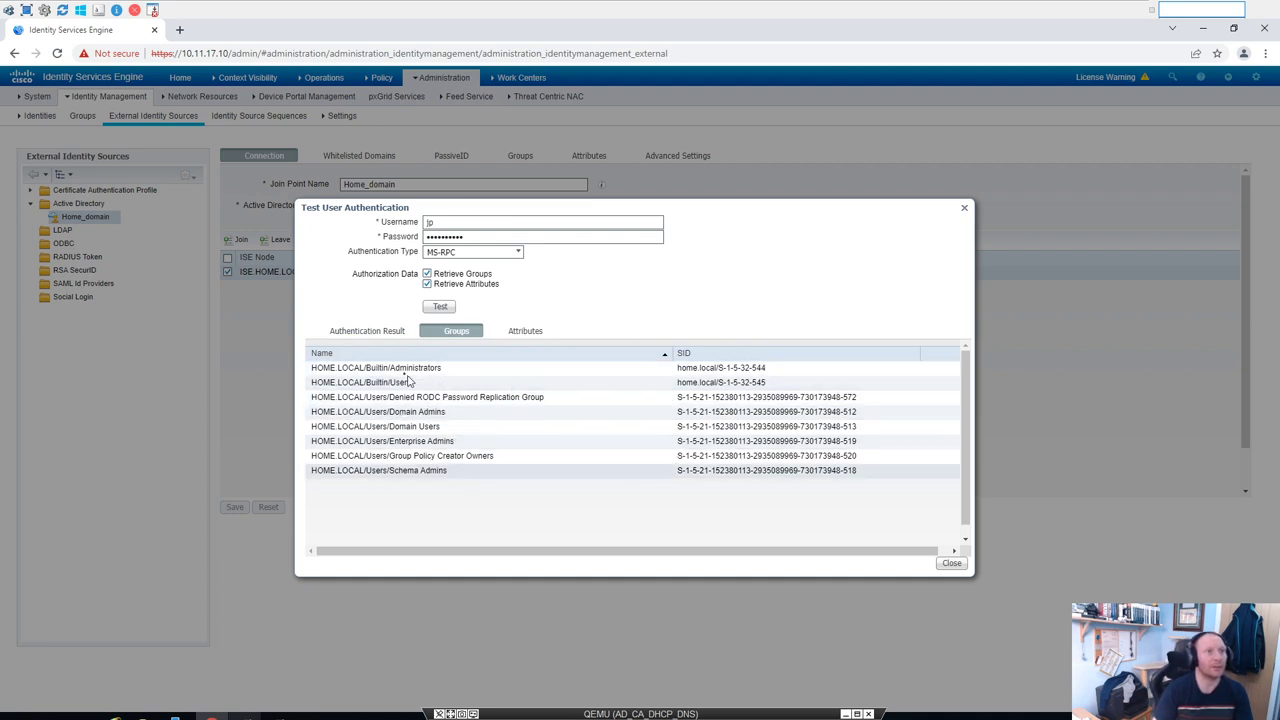
mouse_move(465, 484)
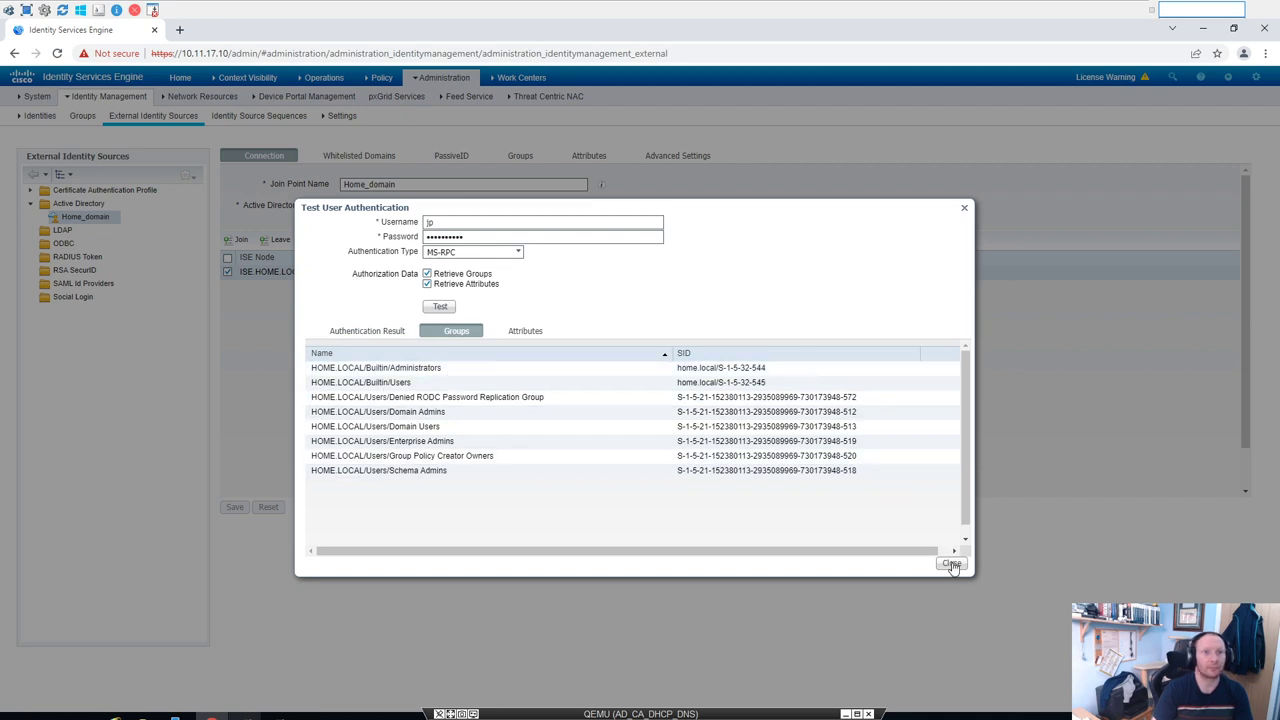
left_click(951, 563)
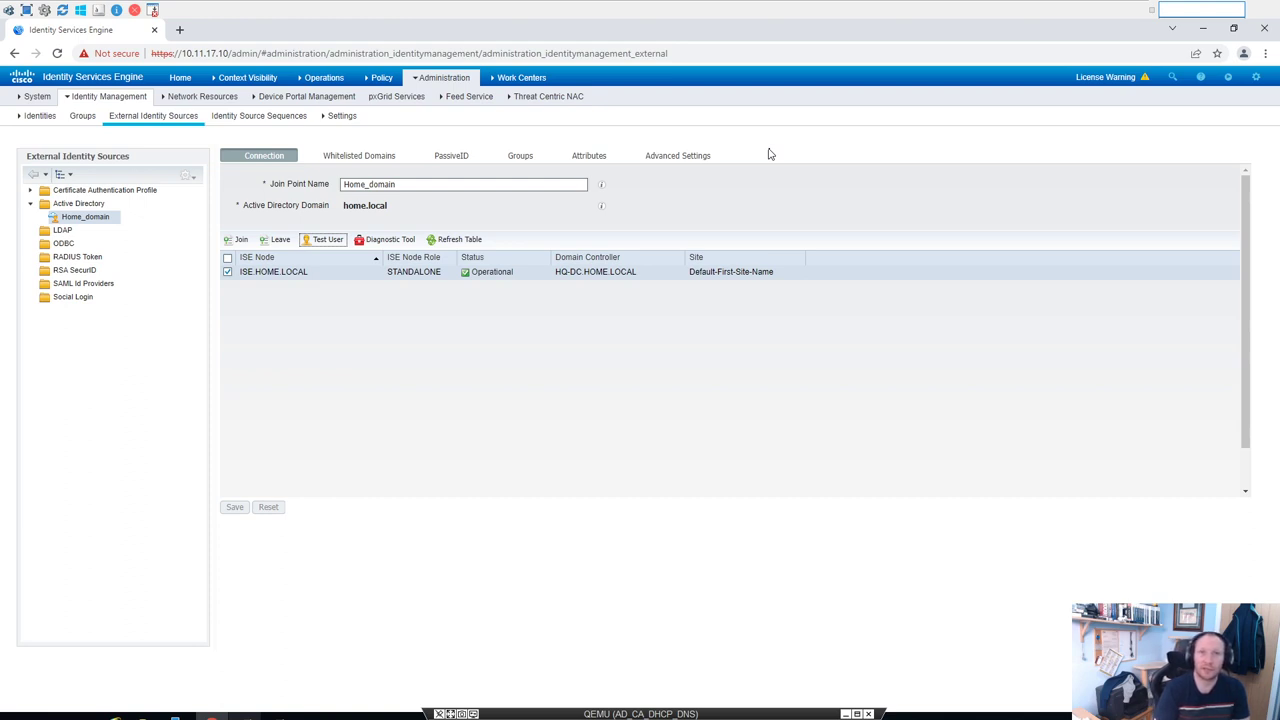
mouse_move(744, 617)
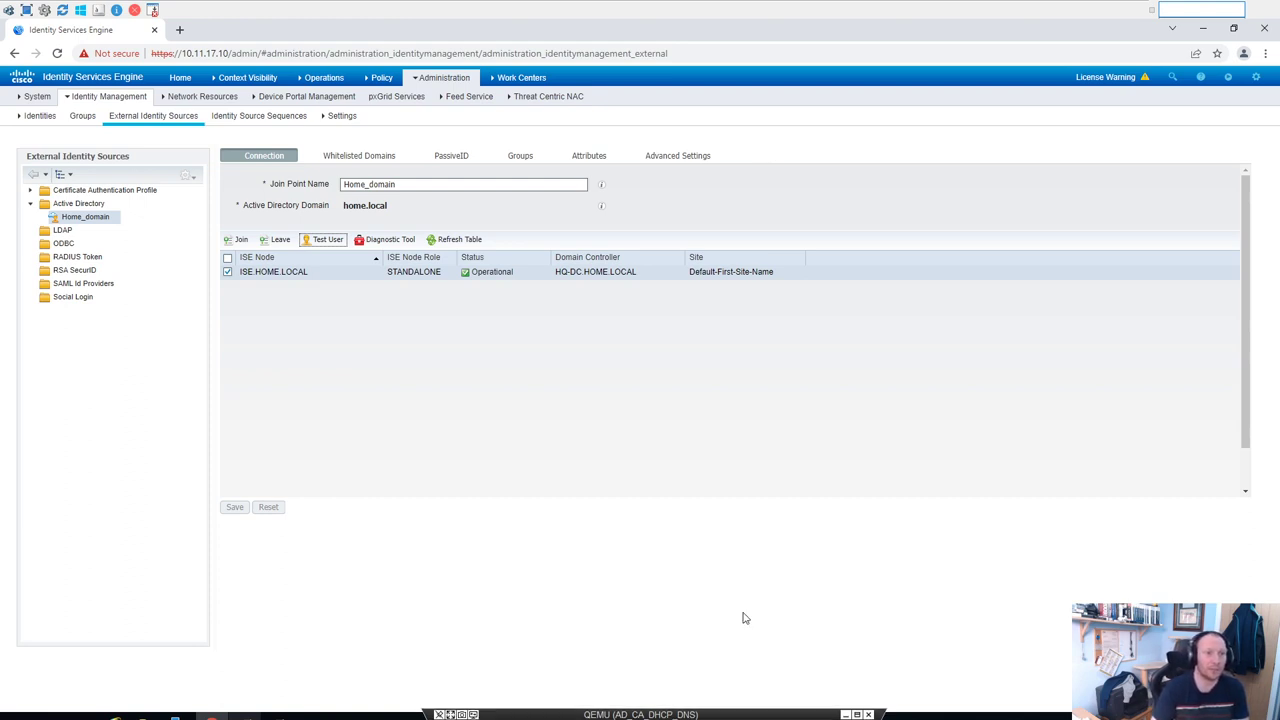